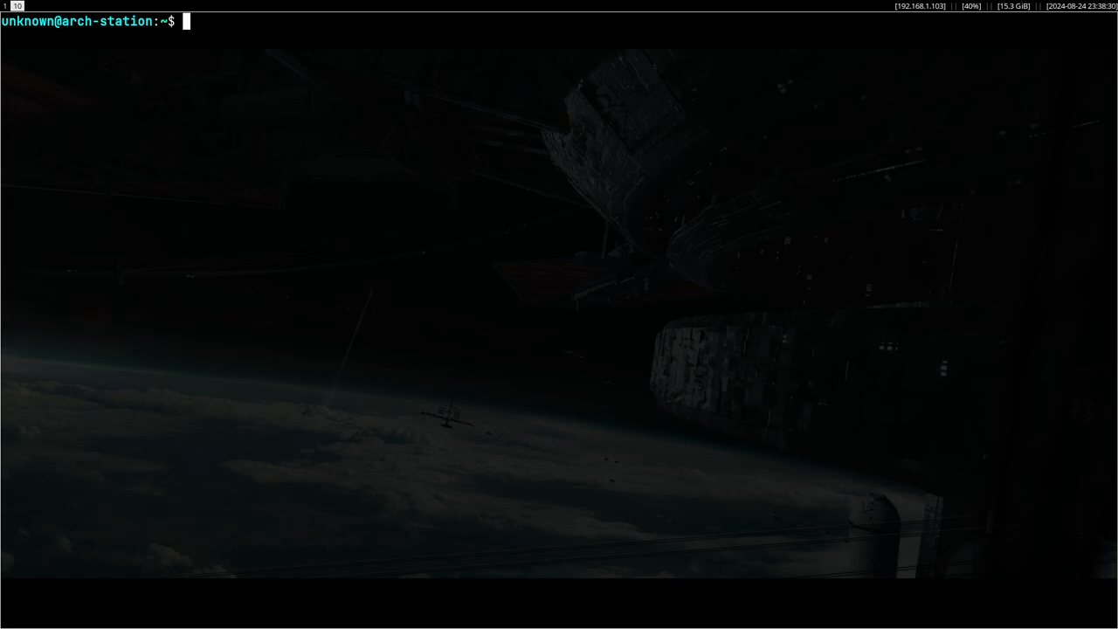
List the disks with sudo fdisk -l, then read and quit the cryptsetup manual
text(sudo fidks)
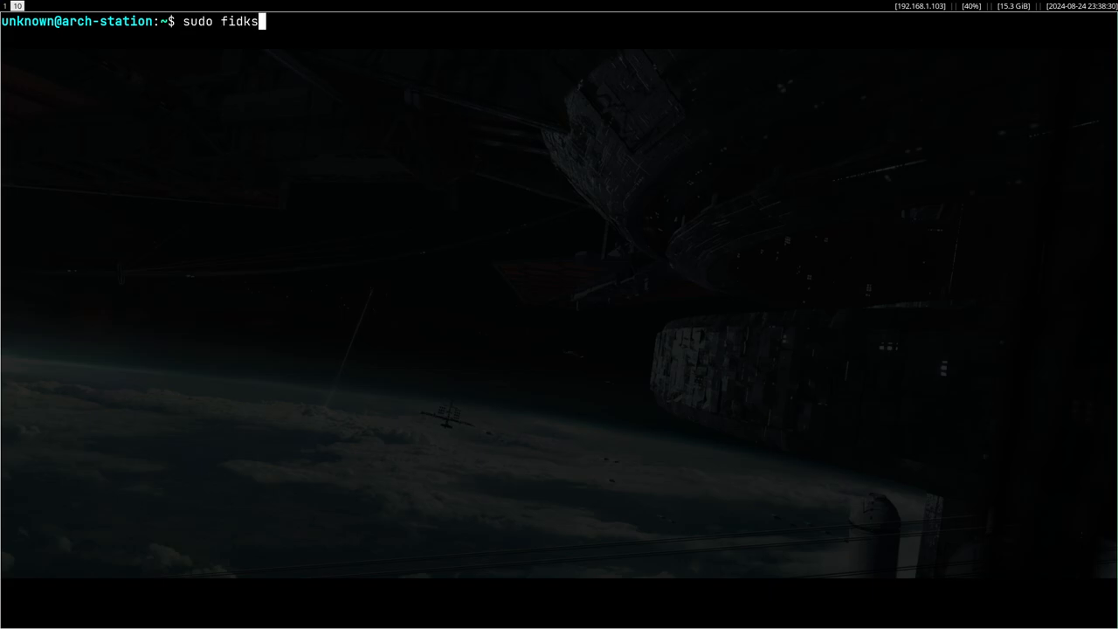
key(Enter)
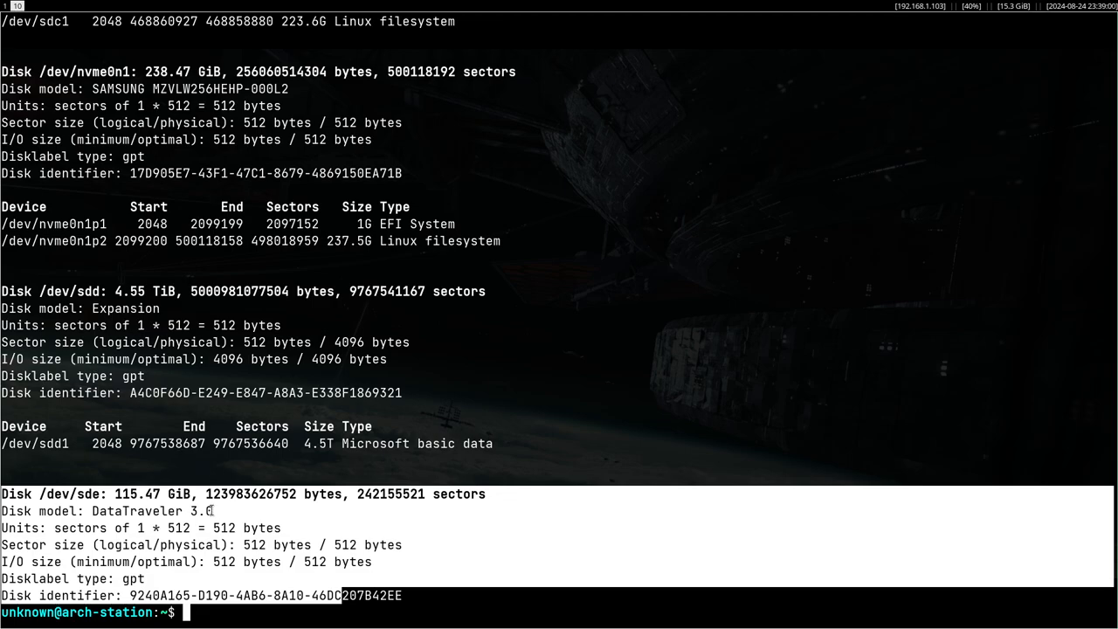
text(man)
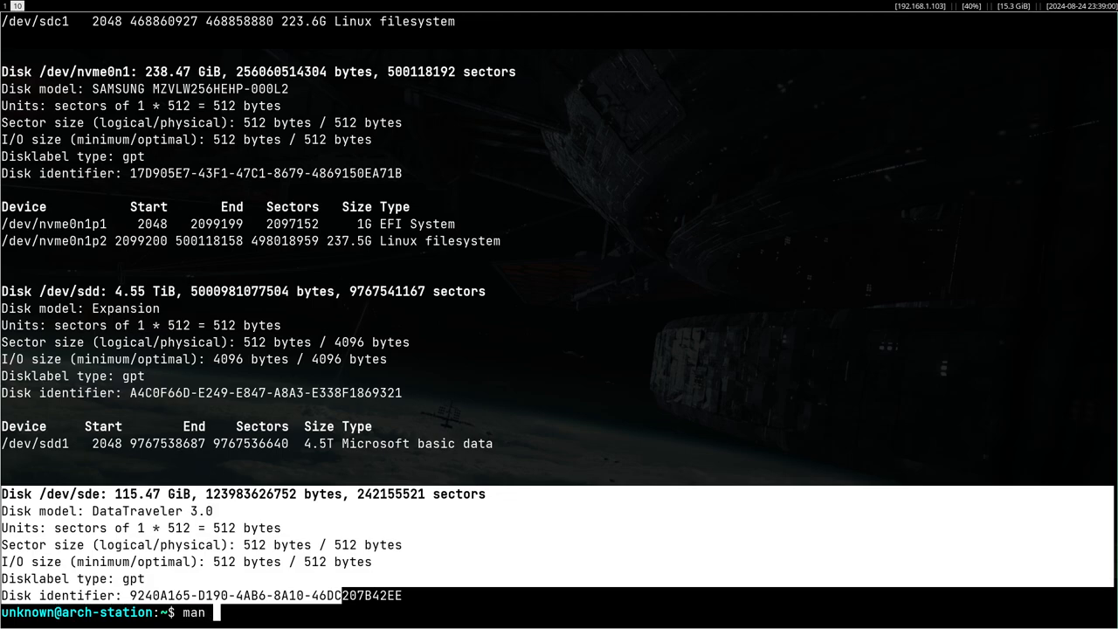
text(cryptsetup)
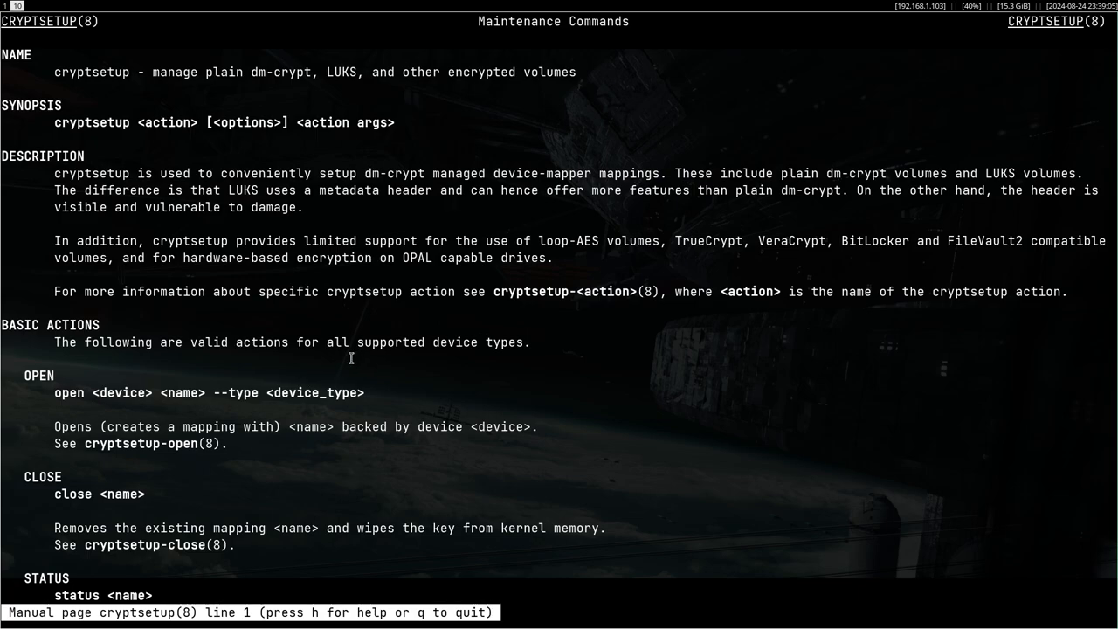
mouse_move(332, 330)
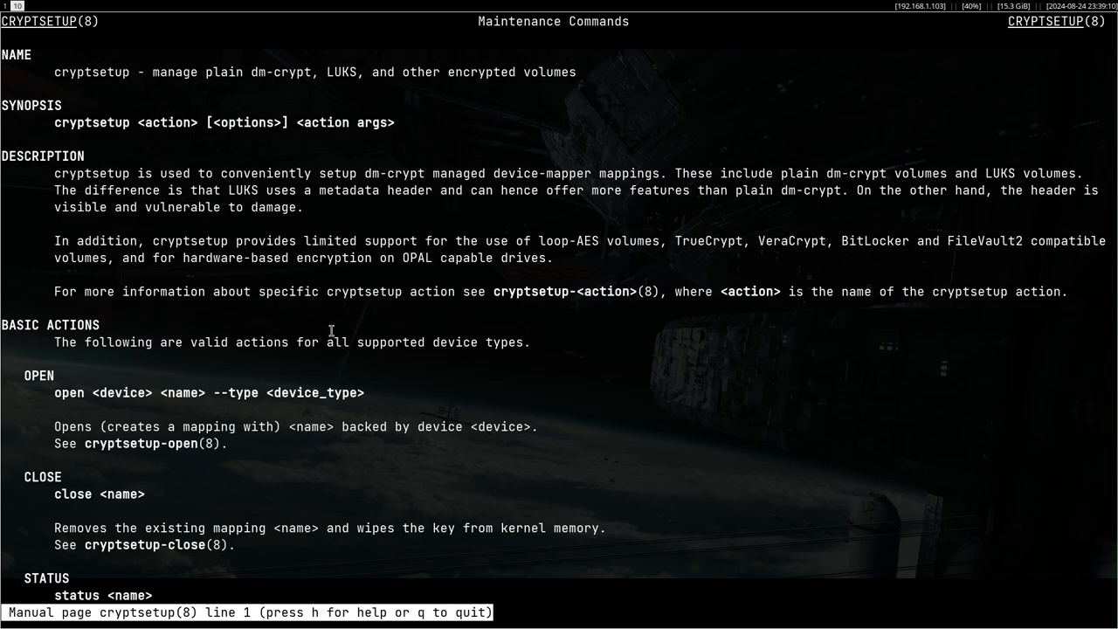
key(q)
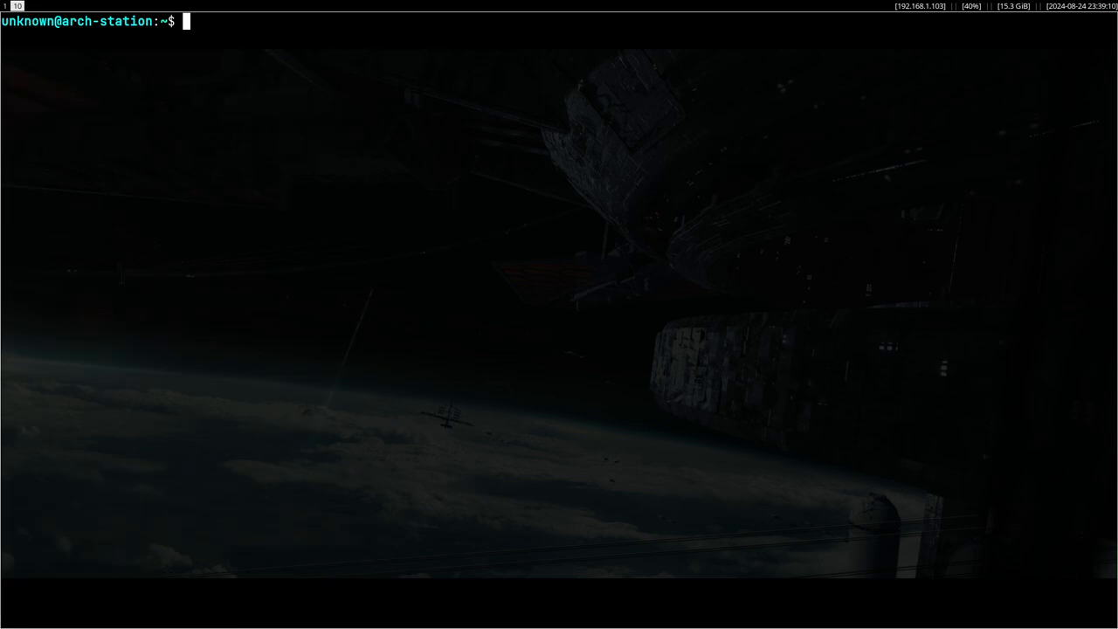
Abandon a half-typed cryptsetup command and rerun sudo fdisk -l on the drive
text(sudo cryptset)
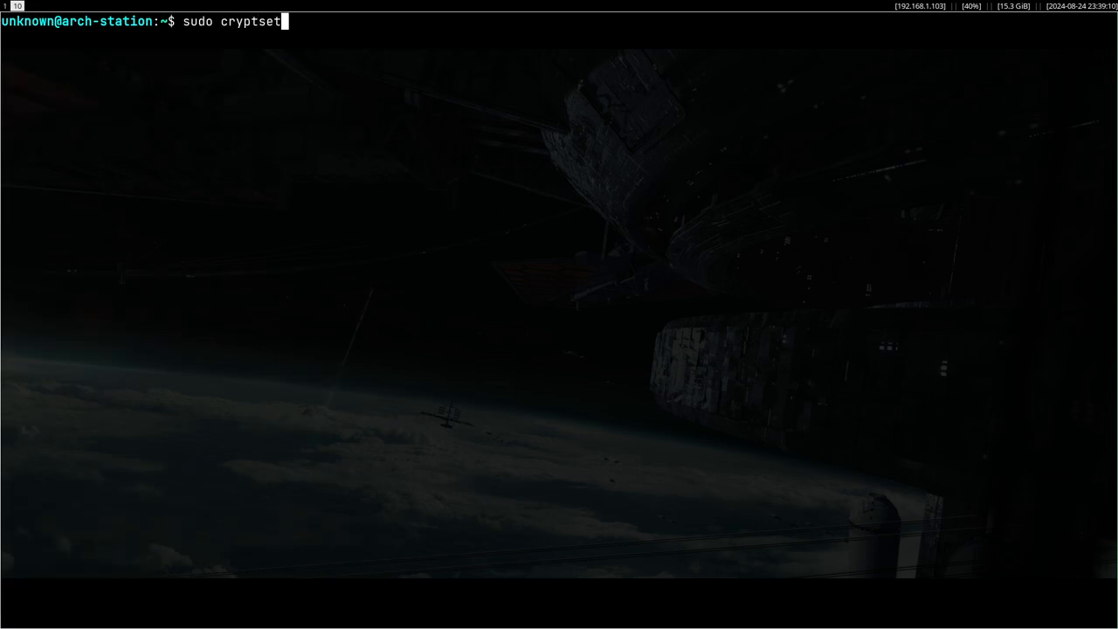
key(ctrl+c)
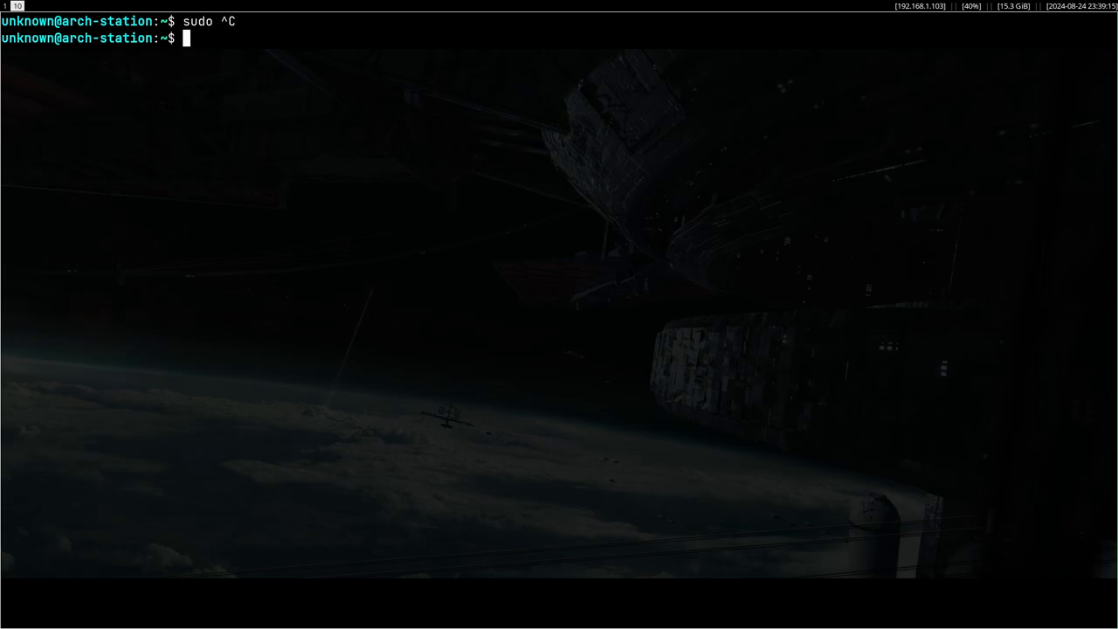
text(sudo fdisk -l)
text(sudo fdisk /dev/sde)
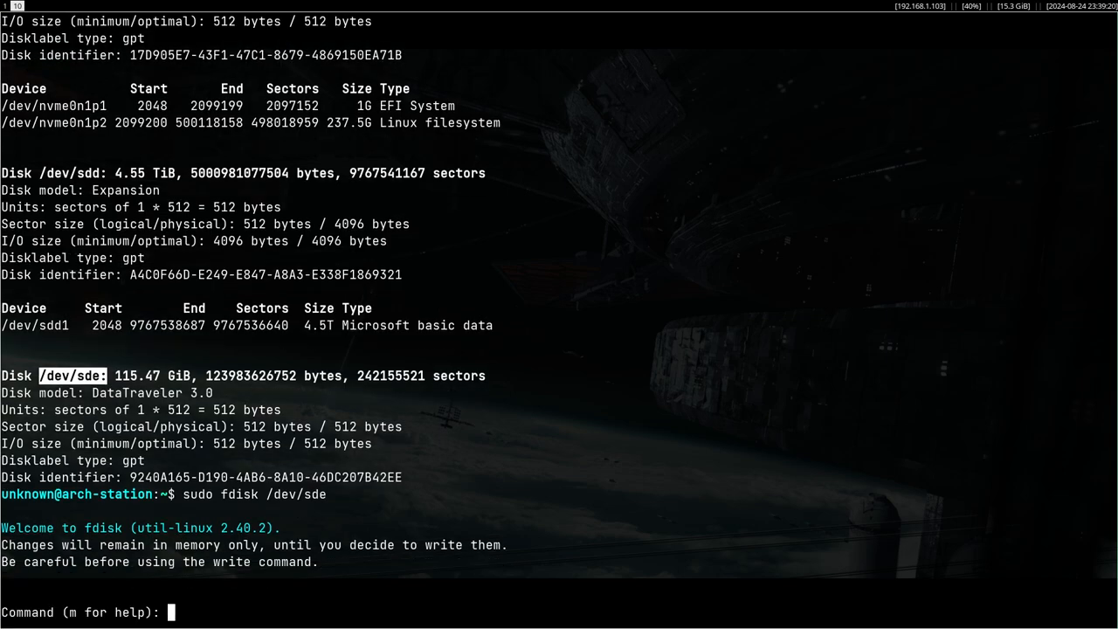
In fdisk on /dev/sde, print the table and create a new 115.5G Linux partition
text(p)
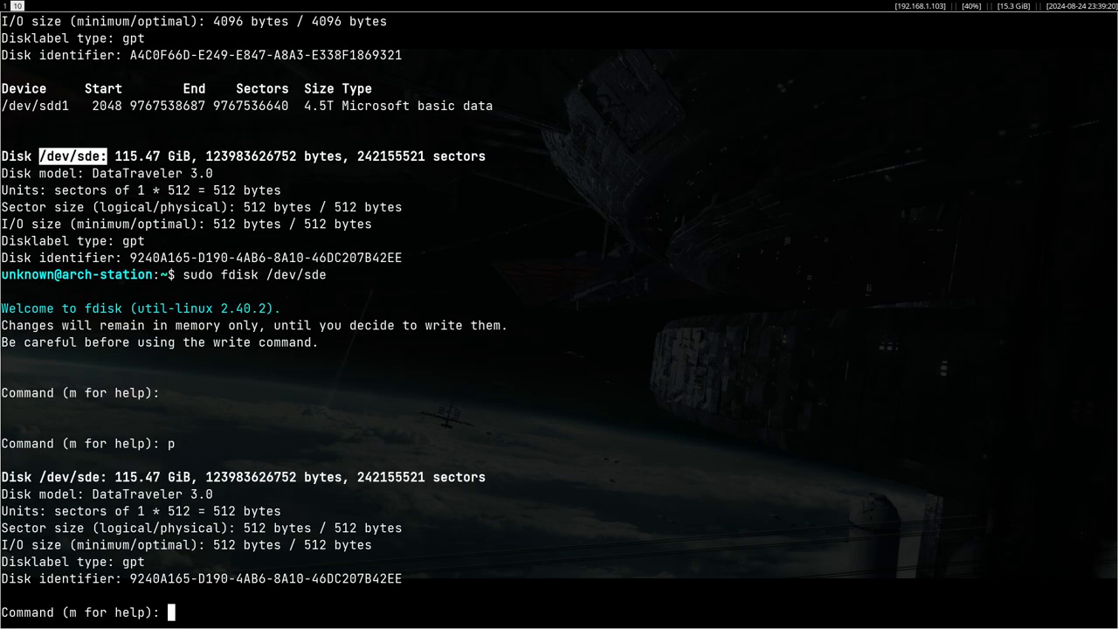
text(n)
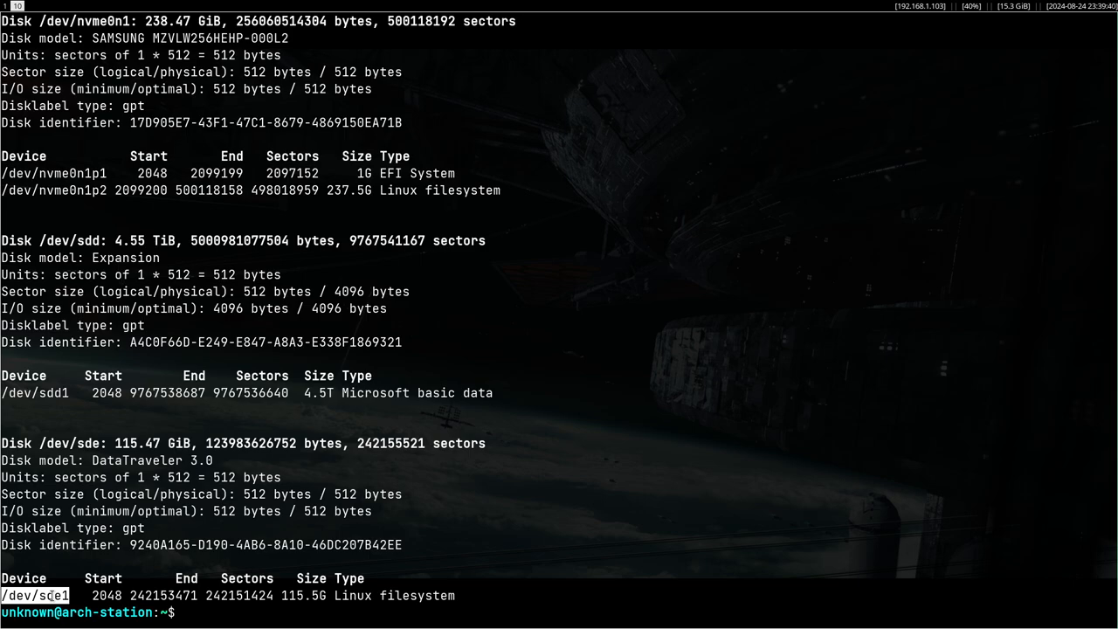
Run sudo cryptsetup luksFormat -v /dev/sde1, confirm YES and set the passphrase
text(sudo)
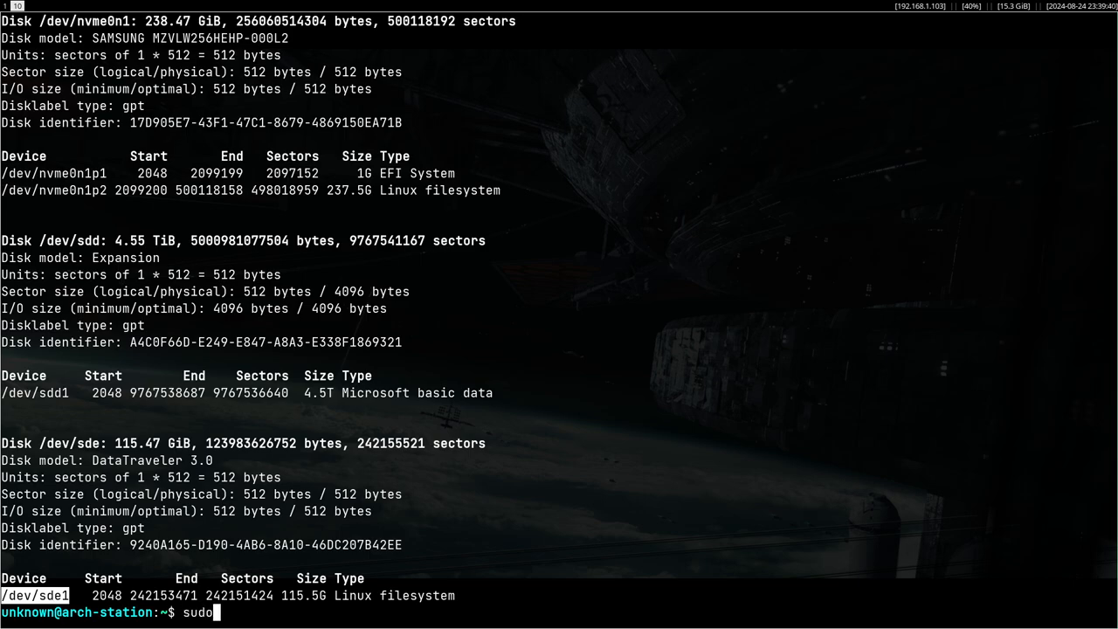
text(cryptsetup luksFork)
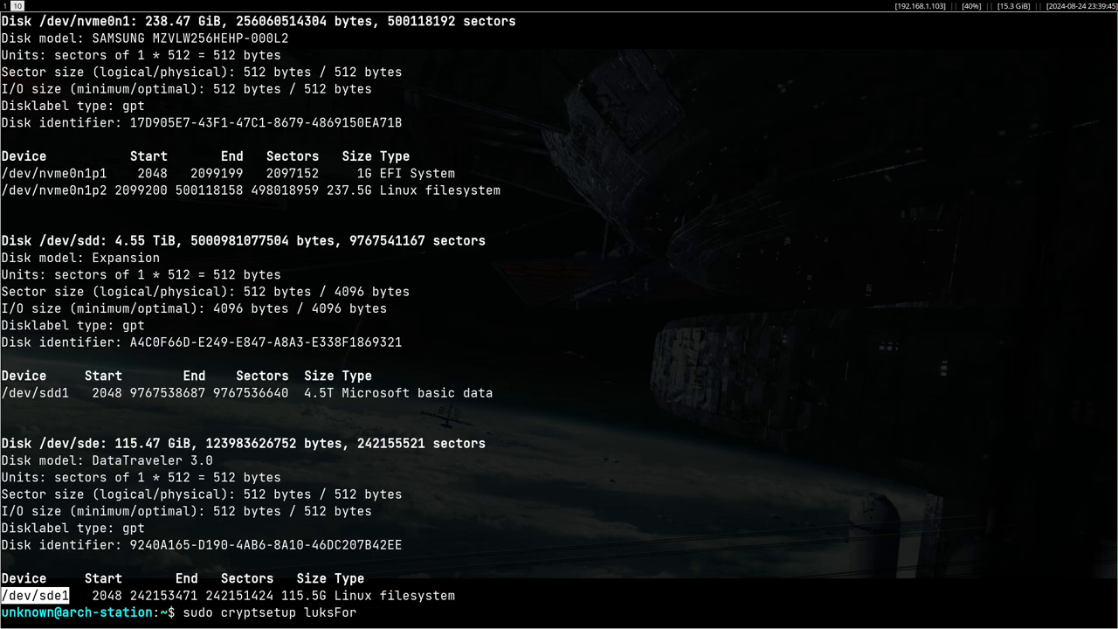
text(mat -v)
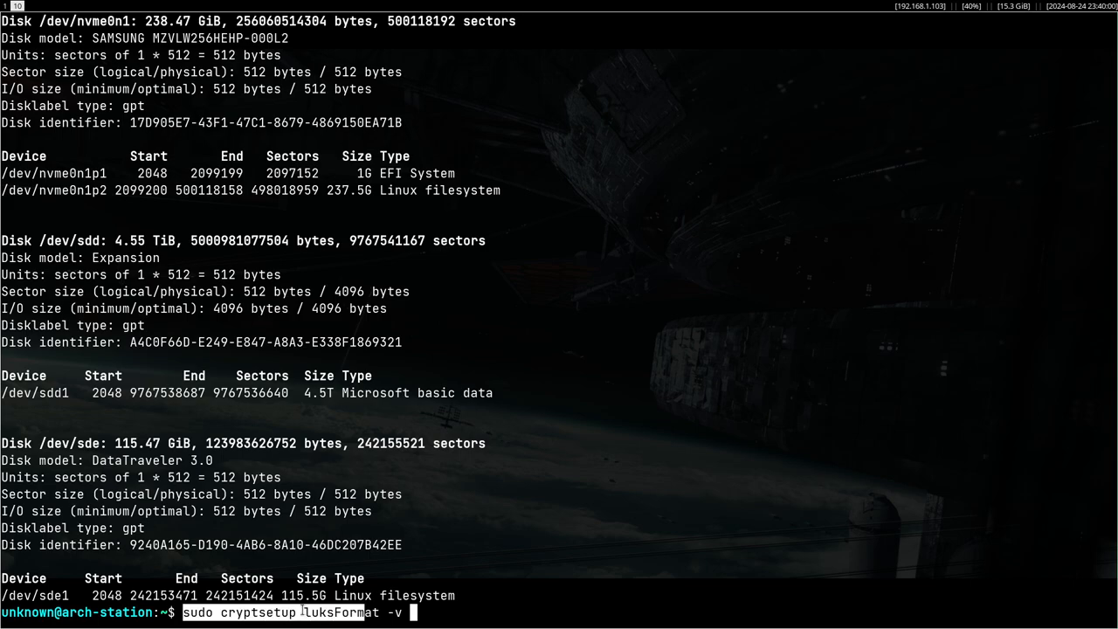
text(/)
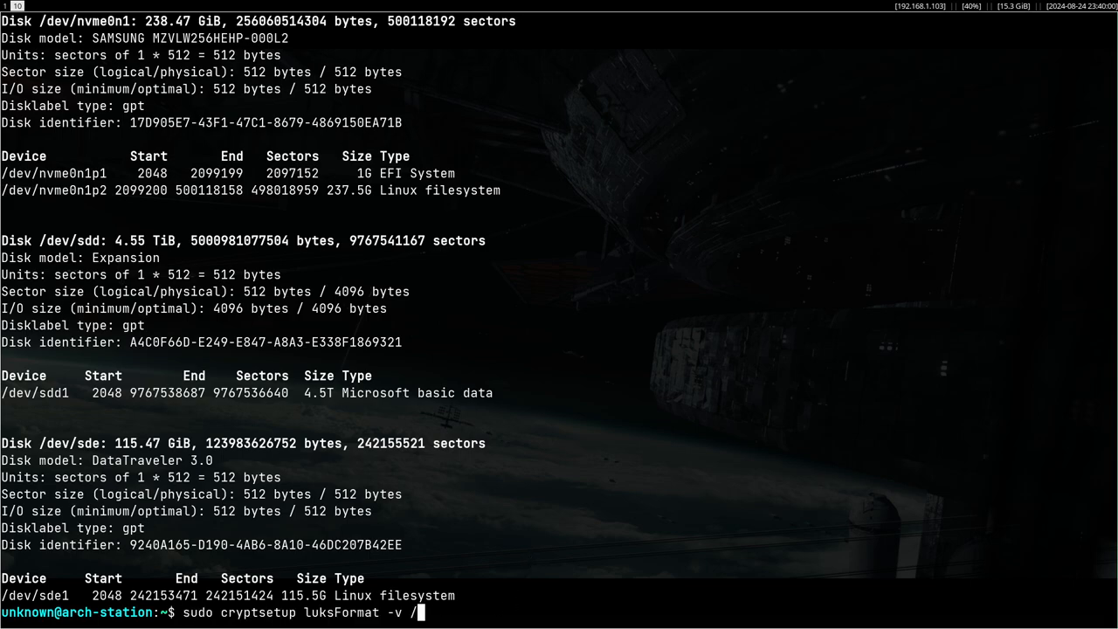
text(dev&)
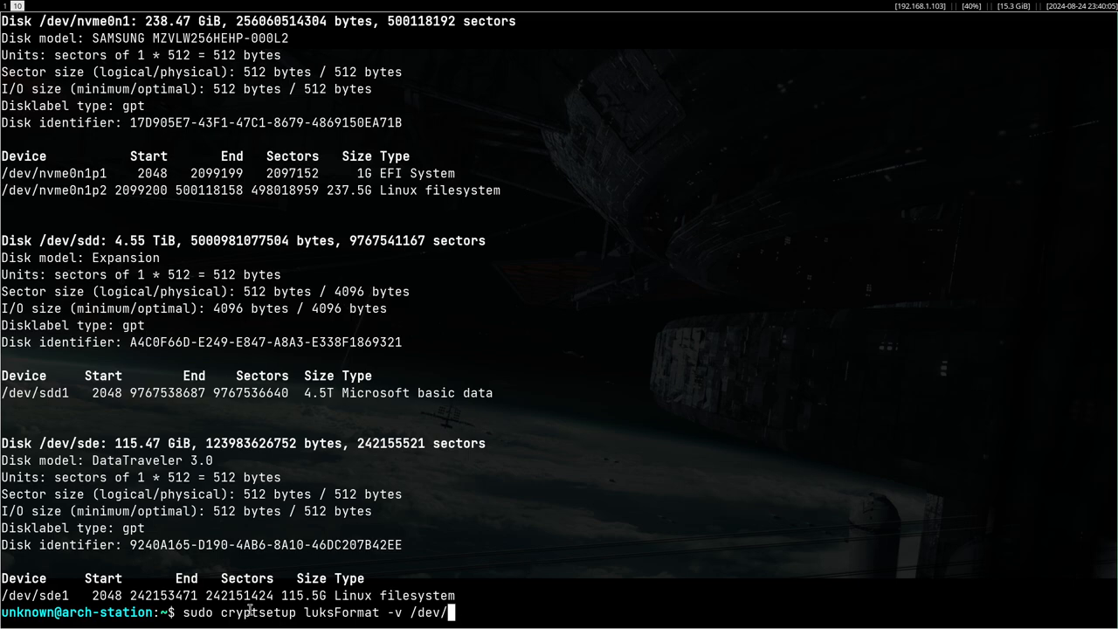
mouse_move(474, 606)
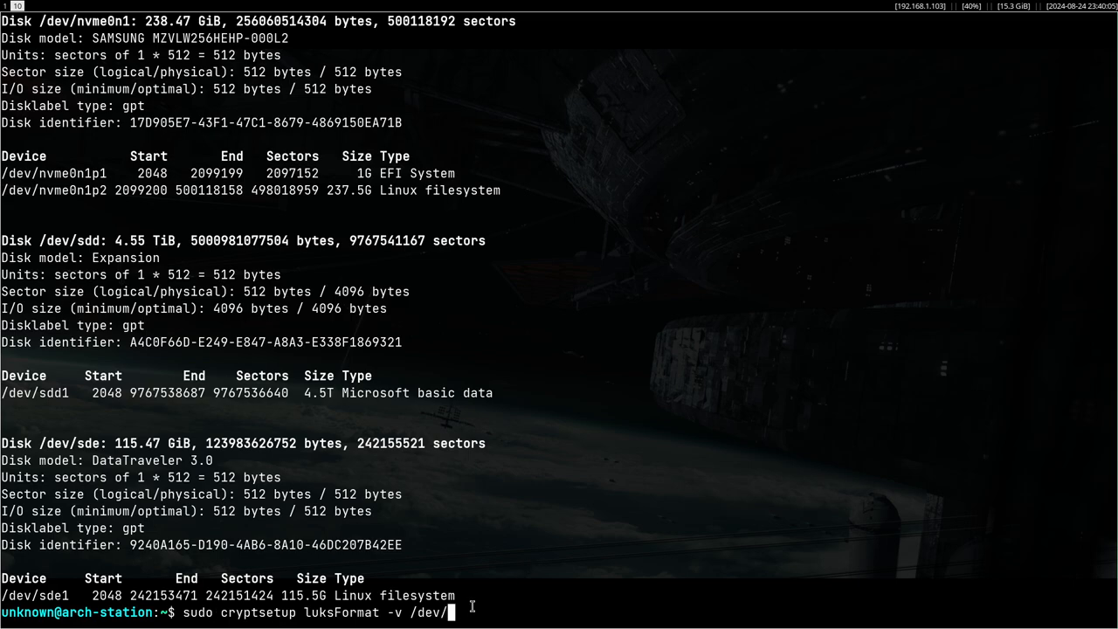
text(sde1)
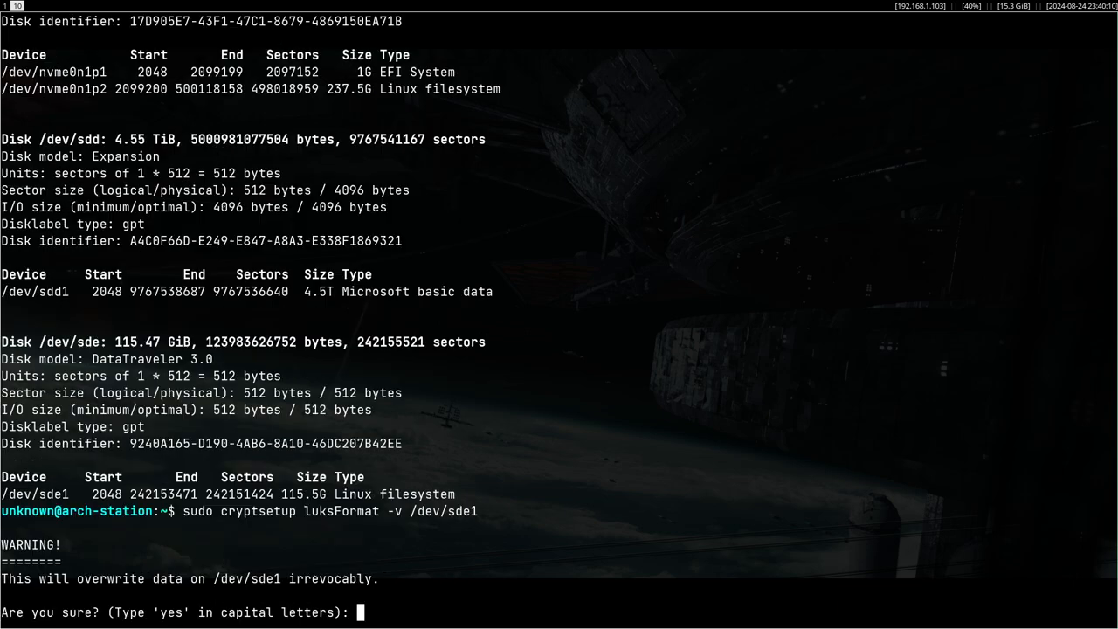
text(YES)
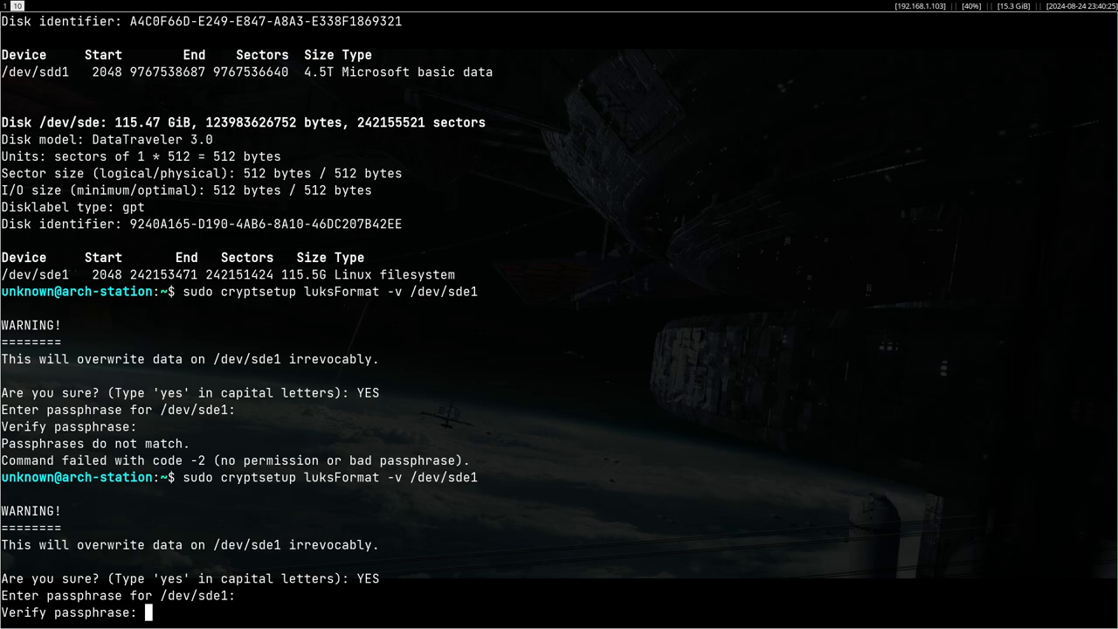
key(Enter)
text(sudo cryptsetup open /dev/sd)
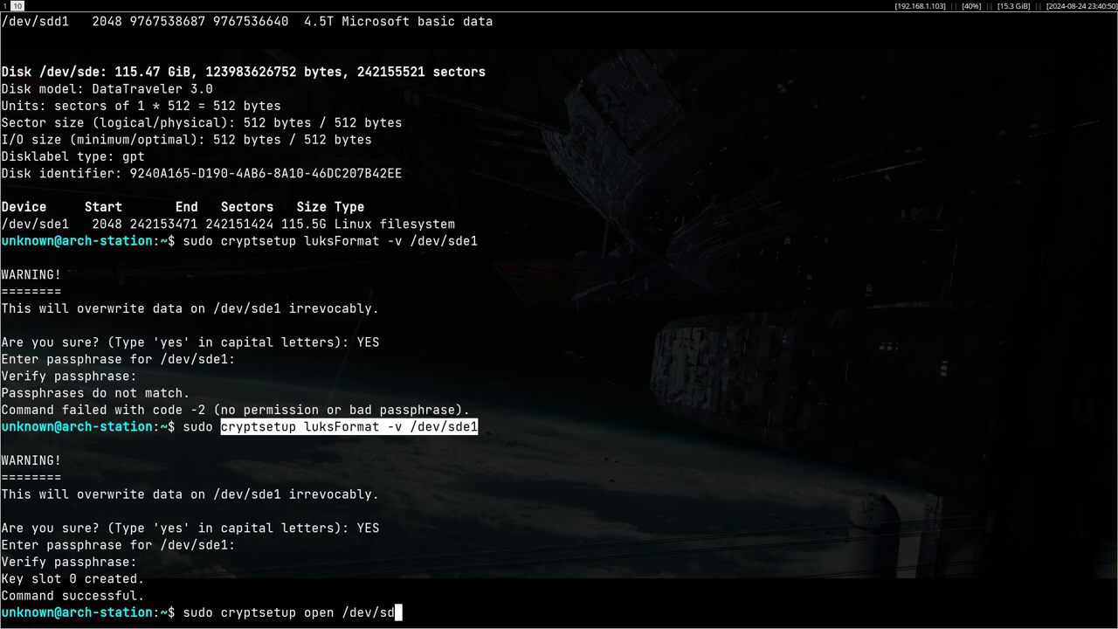
Open /dev/sde1 as mapping 'usb' with sudo cryptsetup open and the passphrase
text(e1 u)
text(cd /dev/mapper/)
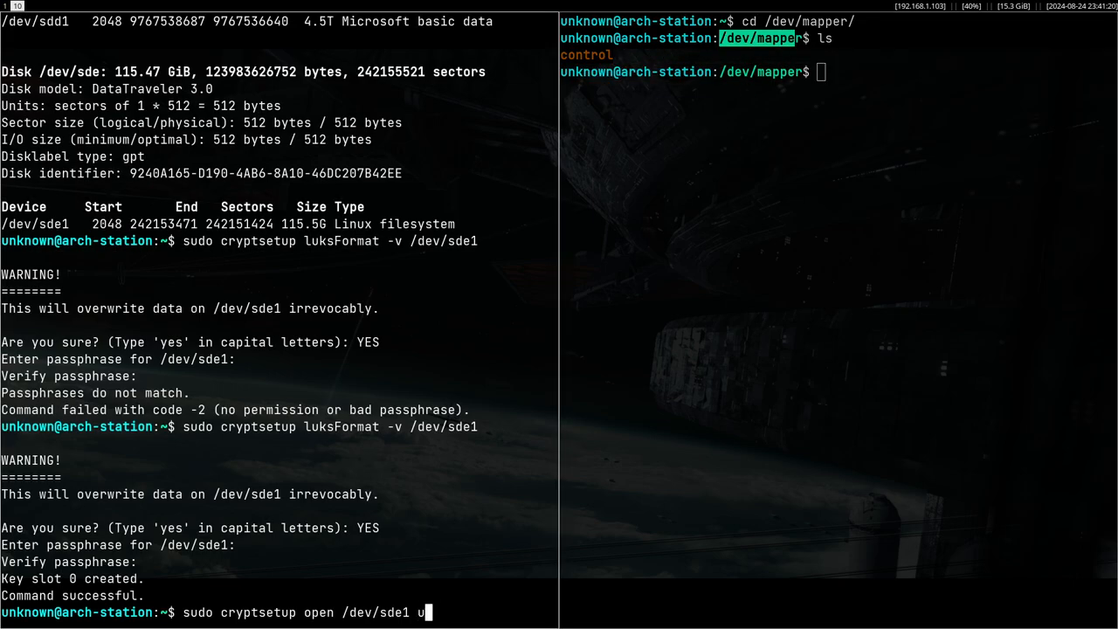
text(sb)
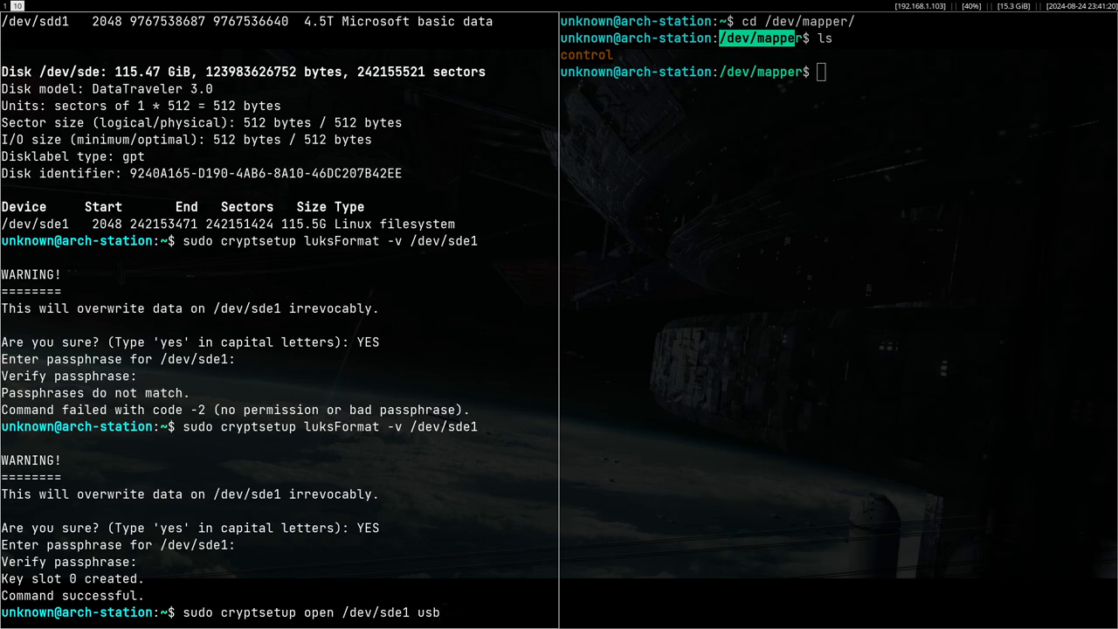
text(4)
click(837, 71)
text(ls)
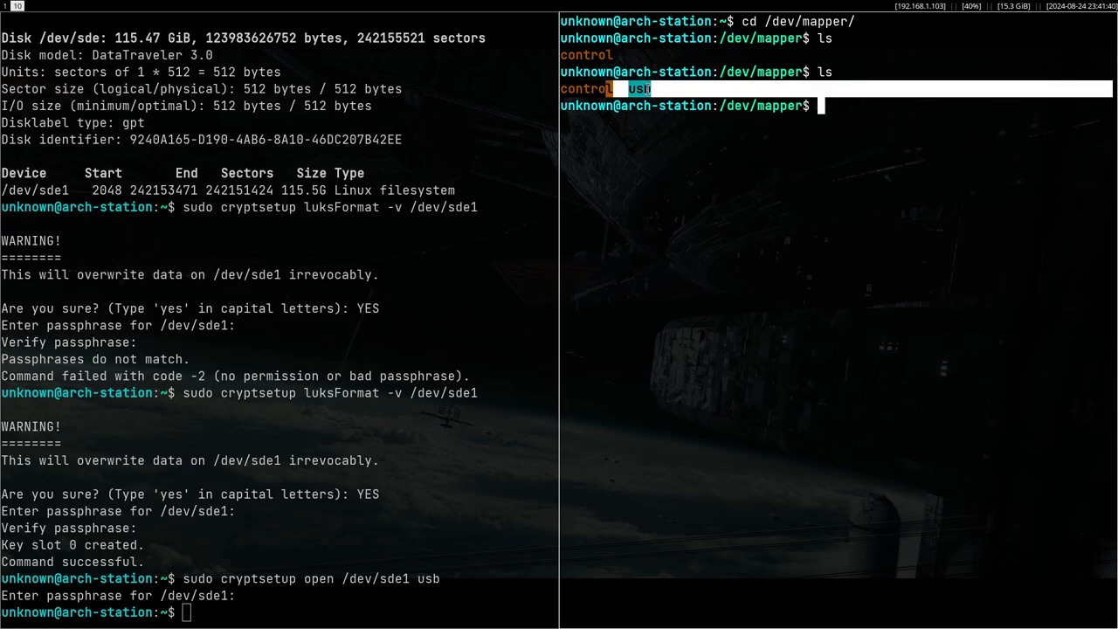
In a second pane, inspect /dev to check the sde device and /dev/mapper entries
text(cd /)
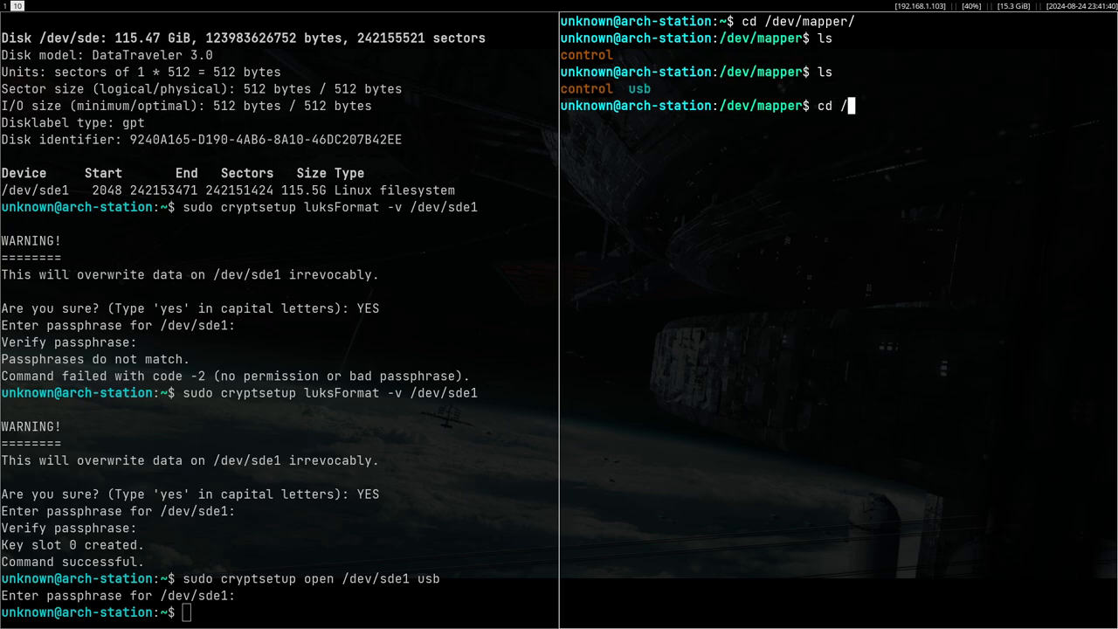
key(Ctrl+c)
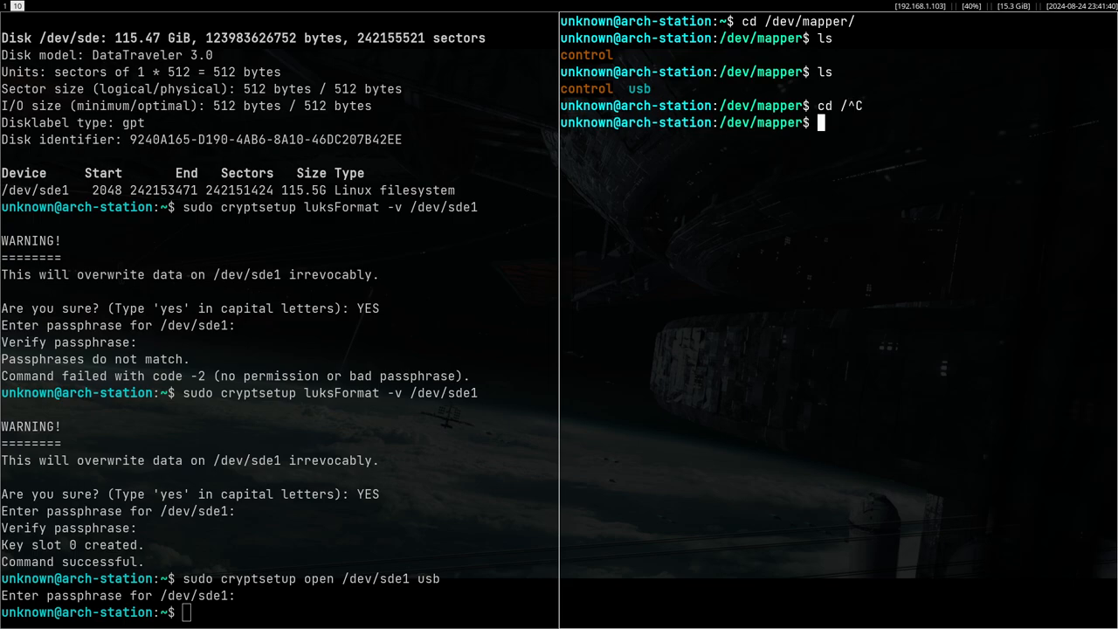
text(cat /dev/sde)
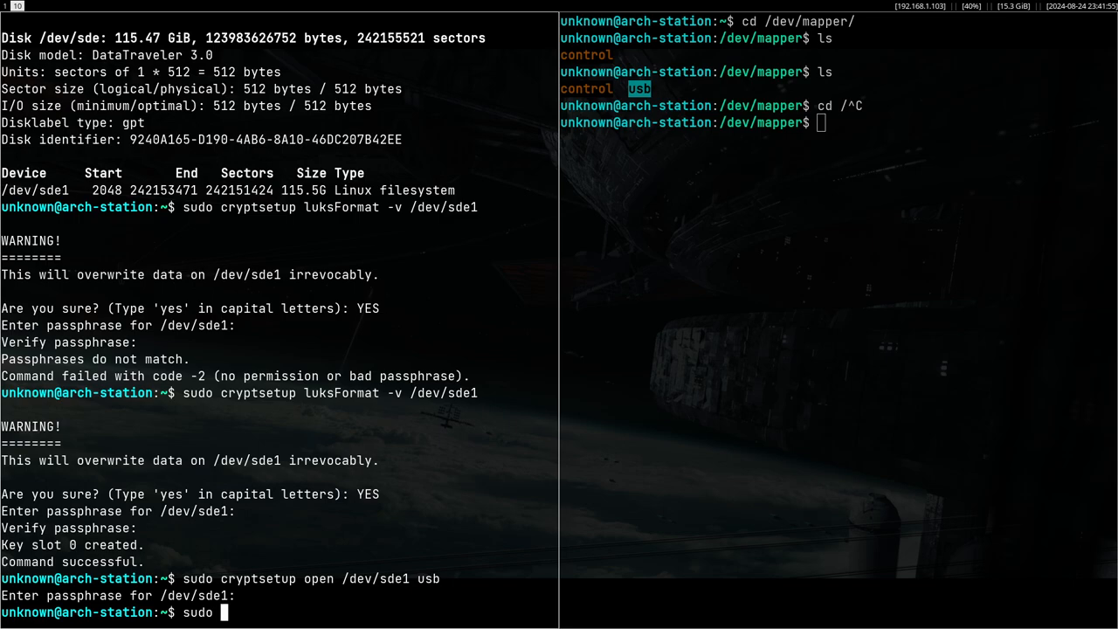
Format /dev/mapper/usb with sudo mkfs.ext4
text(mkfs)
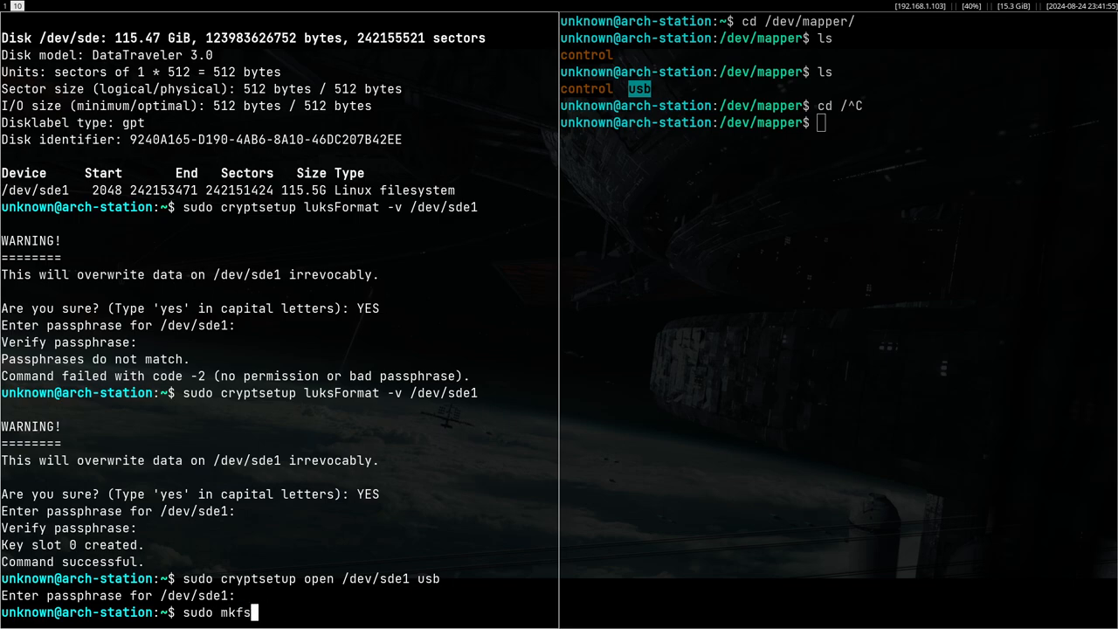
text(.ext)
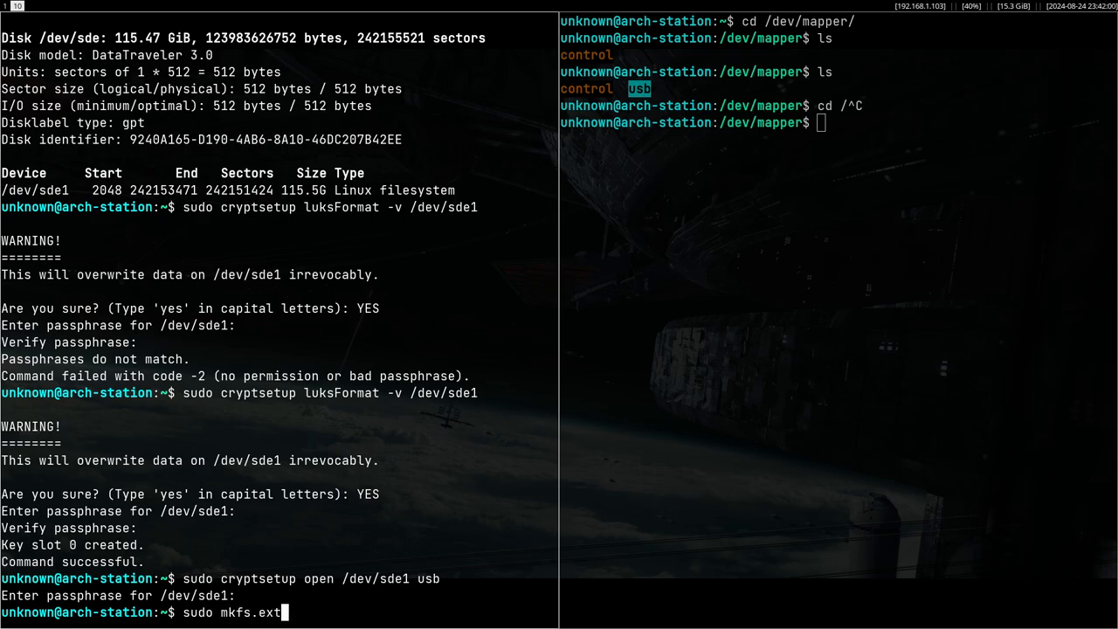
text(4 /)
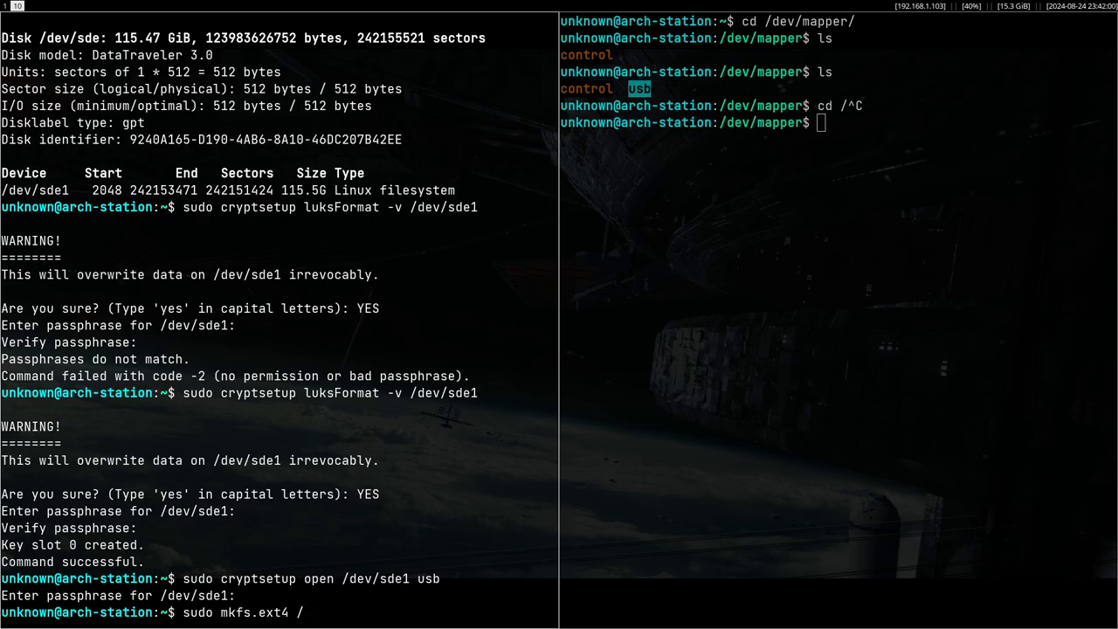
text(dev/mapper/us)
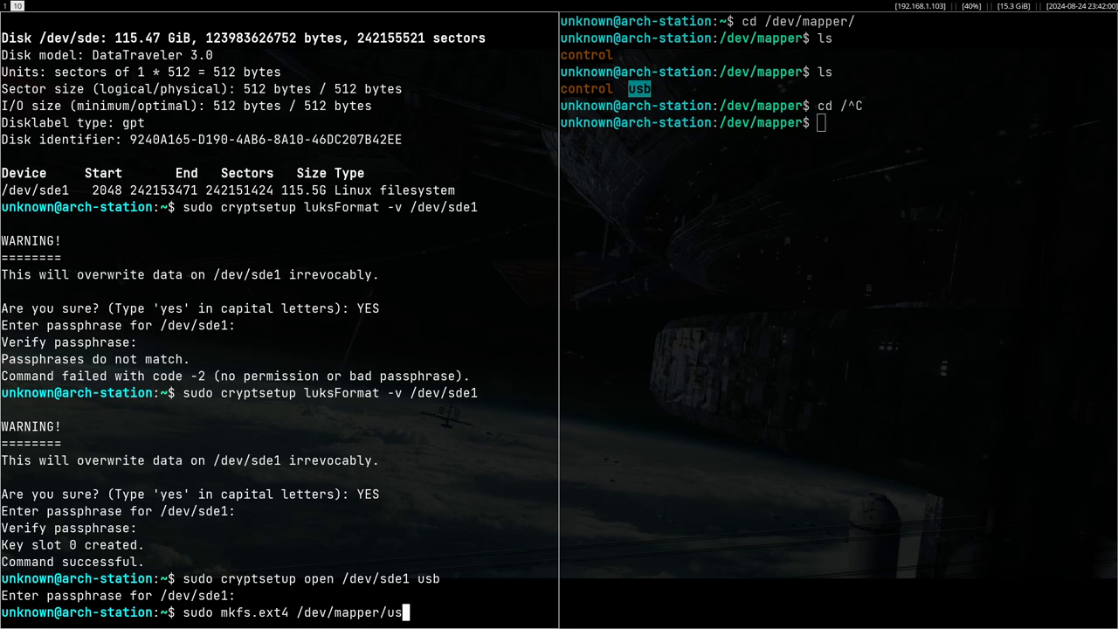
key(Return)
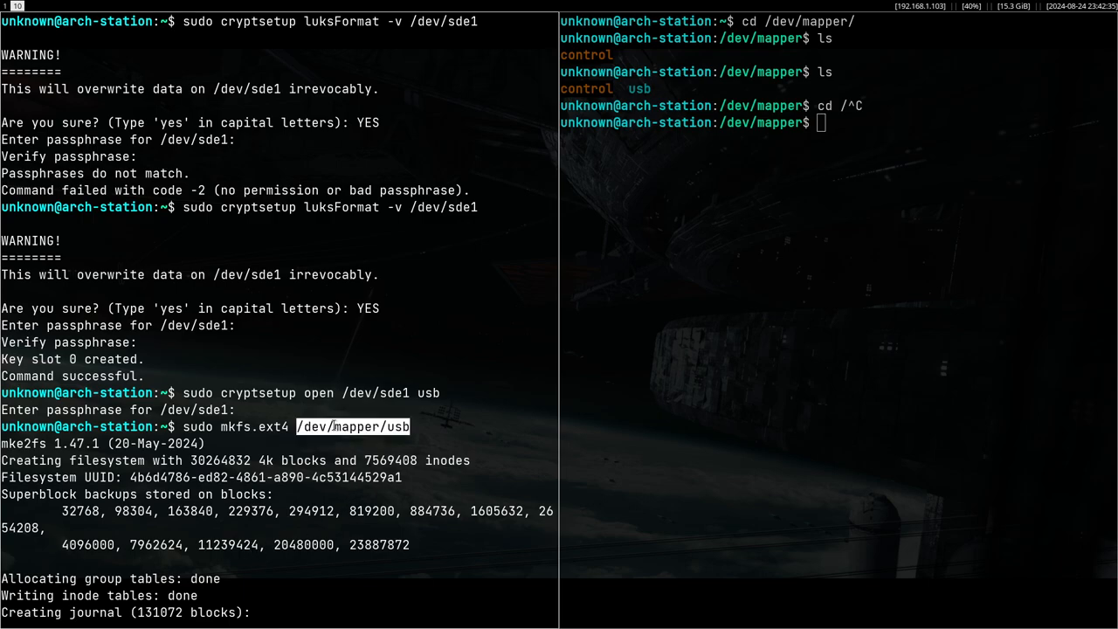
mouse_move(335, 445)
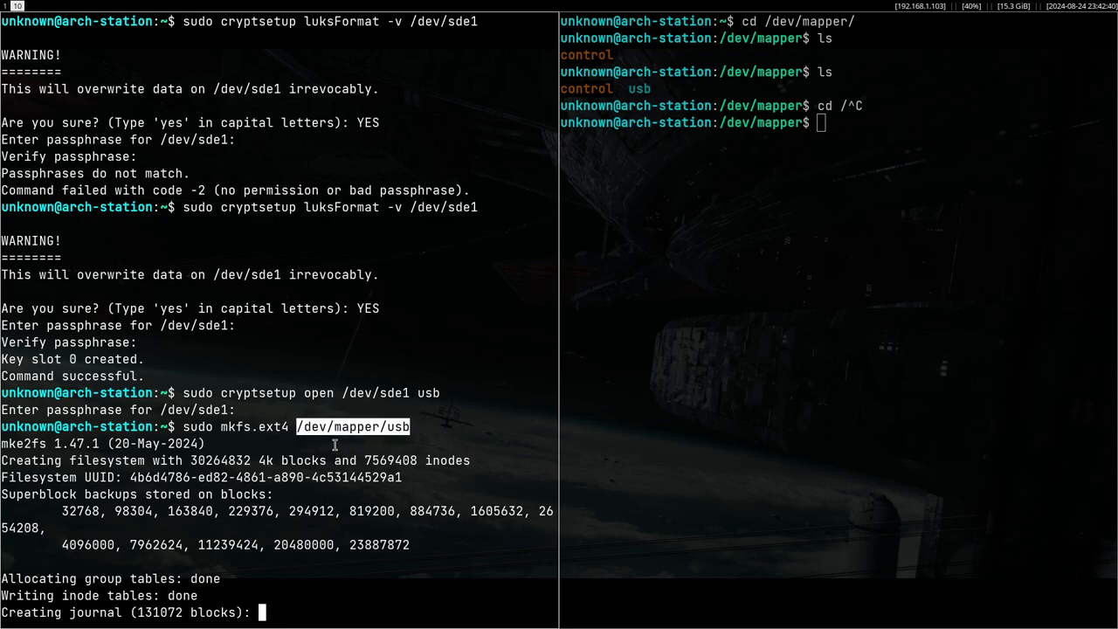
mouse_move(349, 427)
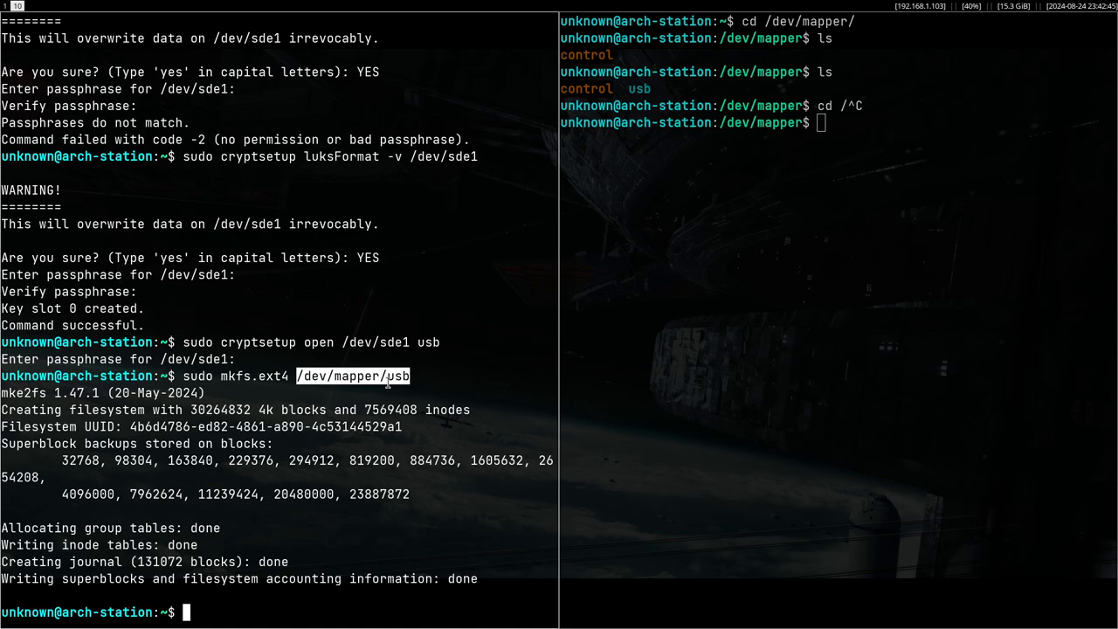
Mount /dev/mapper/usb at /mnt and verify the mount point with sudo lsblk
text(sudo mount /dev/mapper/usb /mnt/)
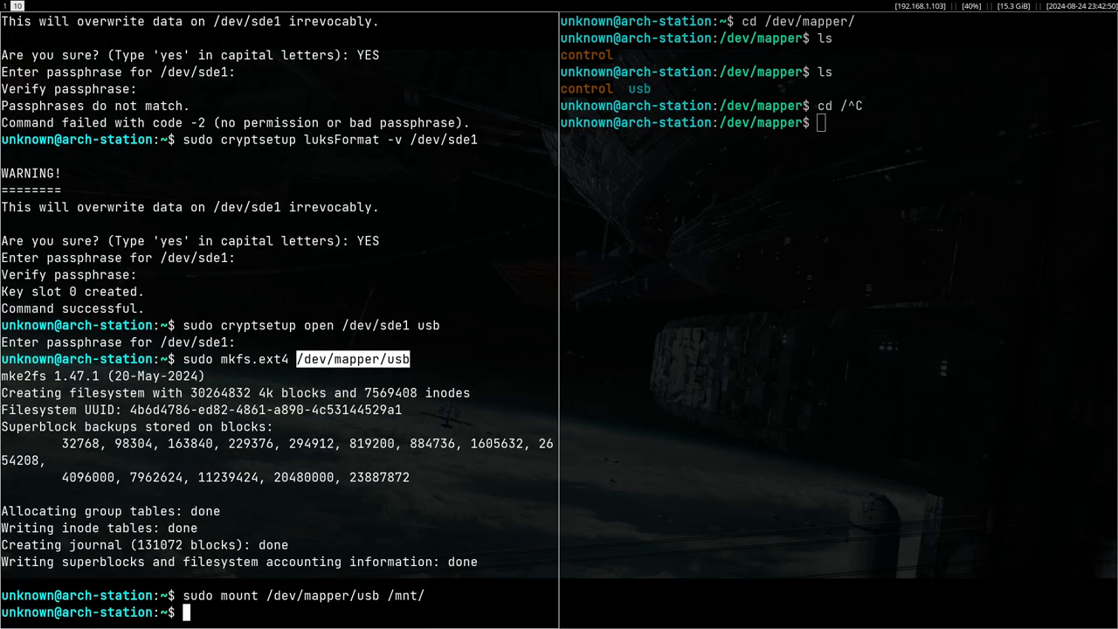
text(sudo lsblk)
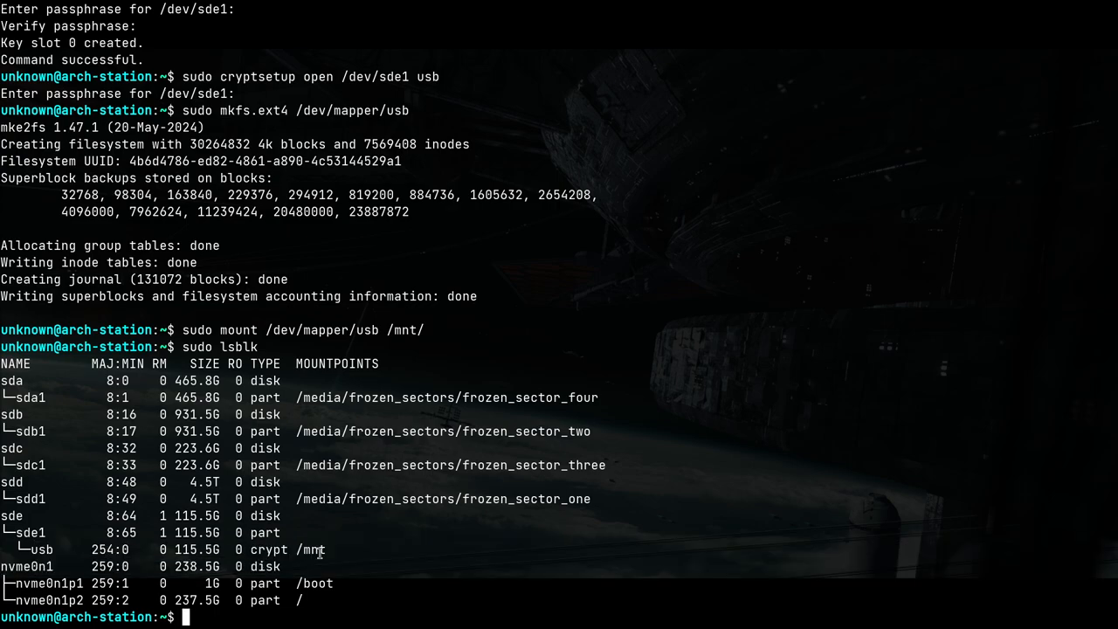
double_click(311, 548)
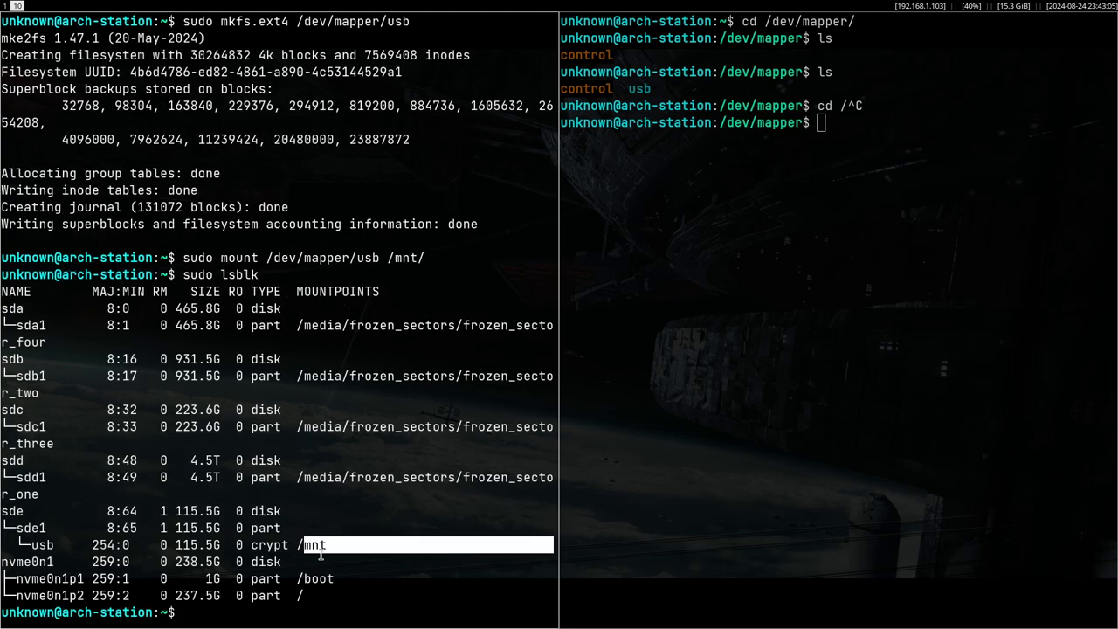
List /mnt with ls -la showing only lost+found, then start creating a README there
text(ls -la)
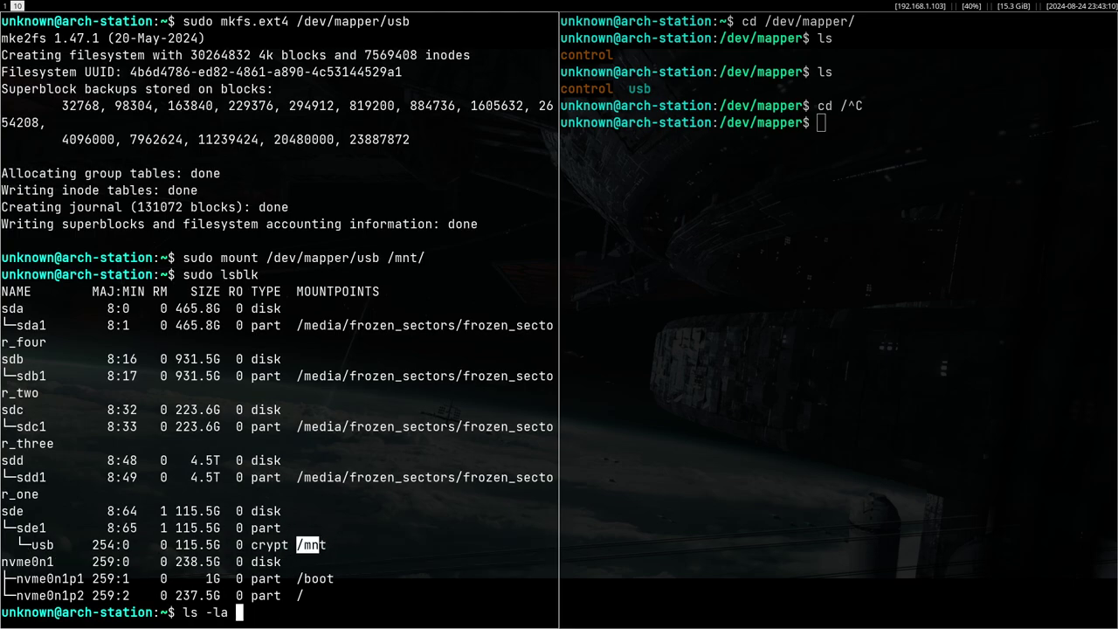
key(Return)
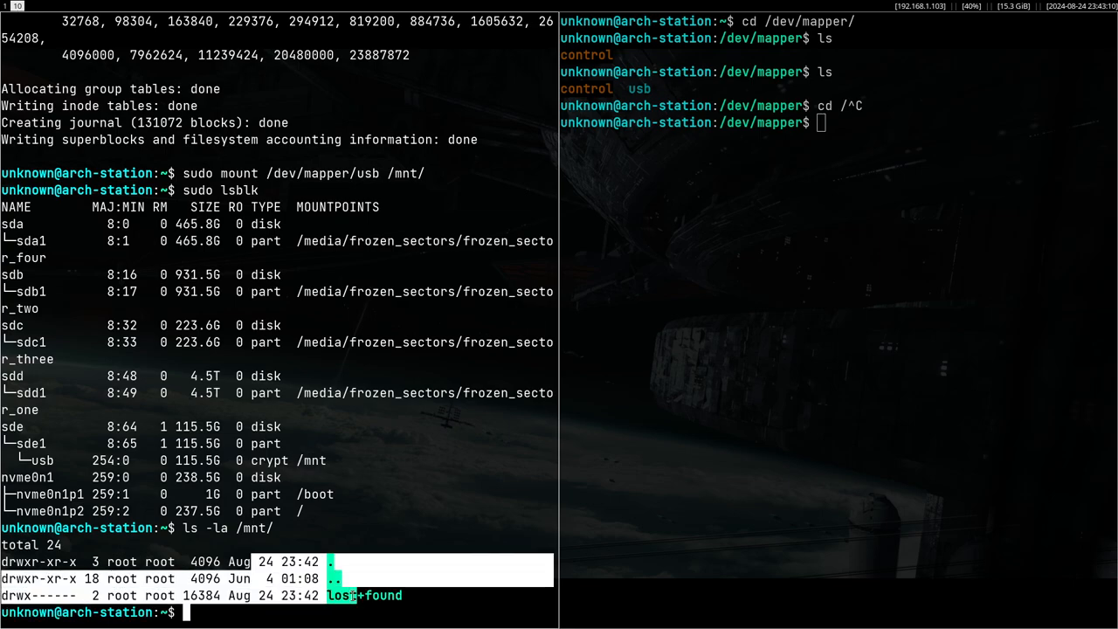
text(toch /)
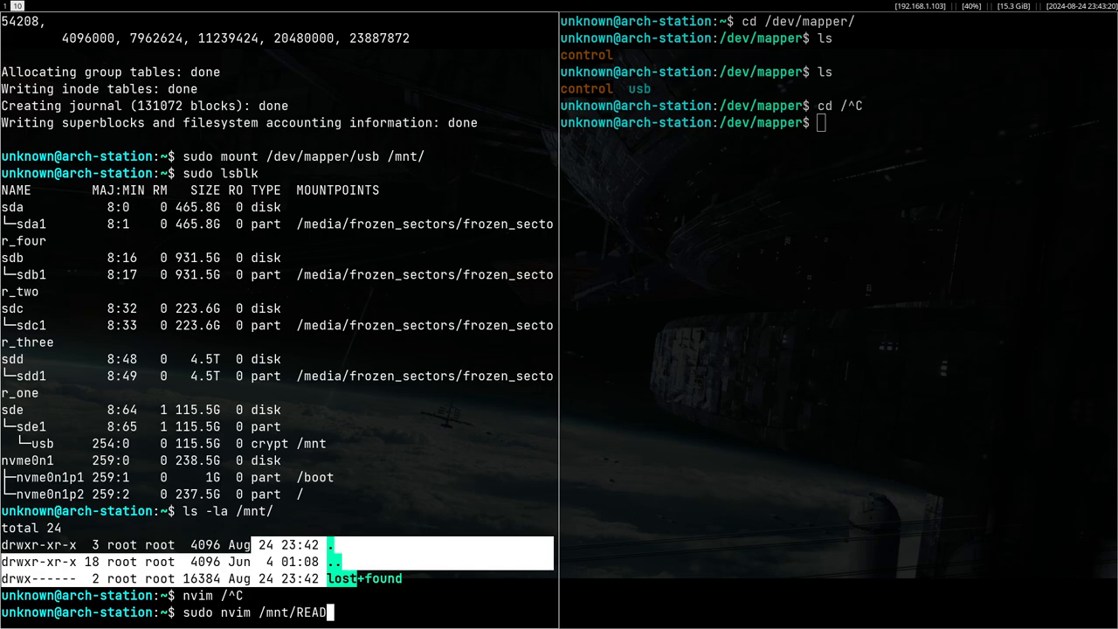
Write 'private usb blah blah blah' into /mnt/README and sync /mnt
text(private usb BLA)
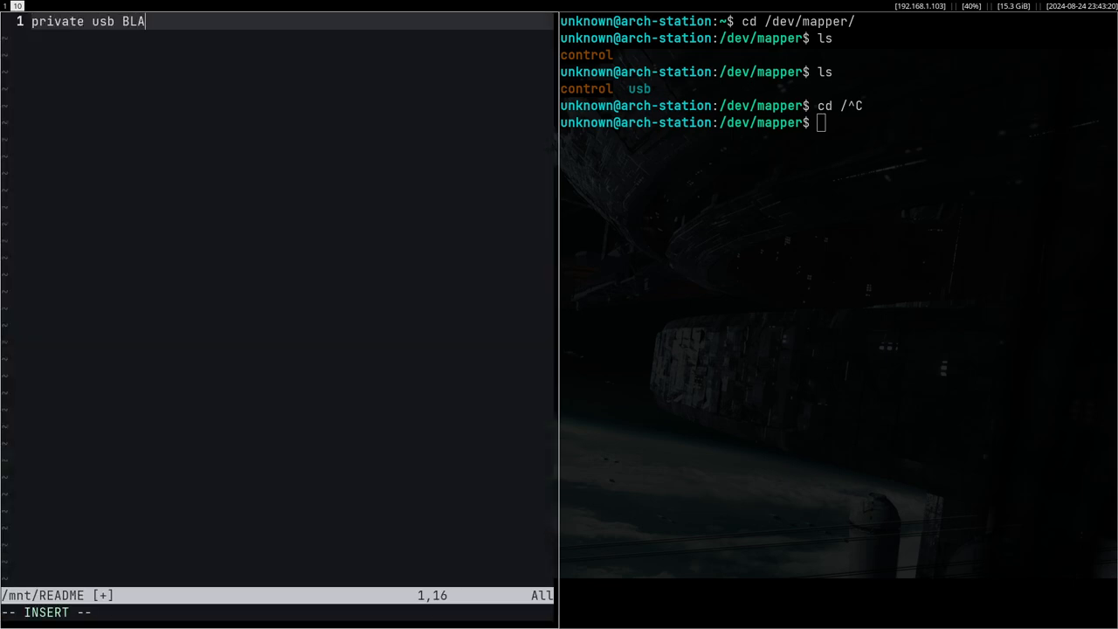
text(blah blah blah)
text(cat /mnt/README)
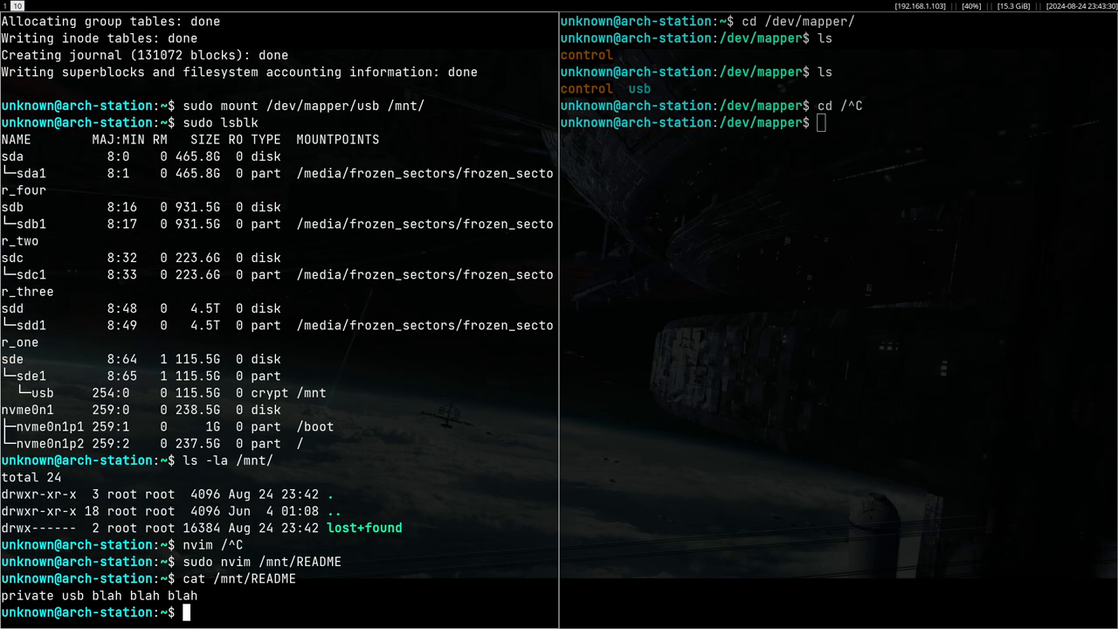
text(sync /)
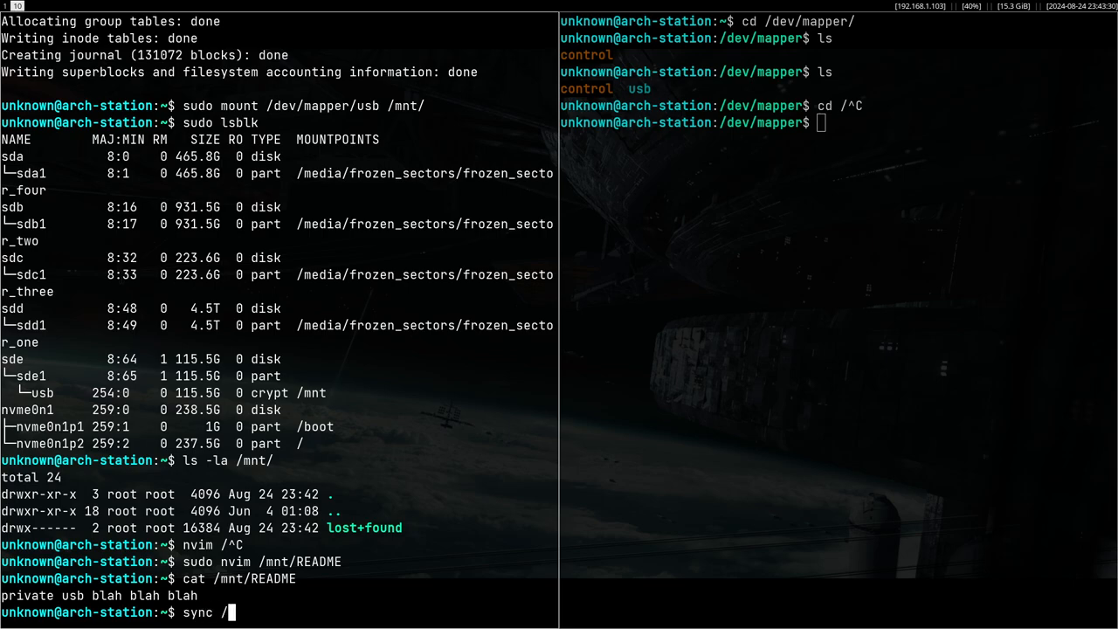
key(Return)
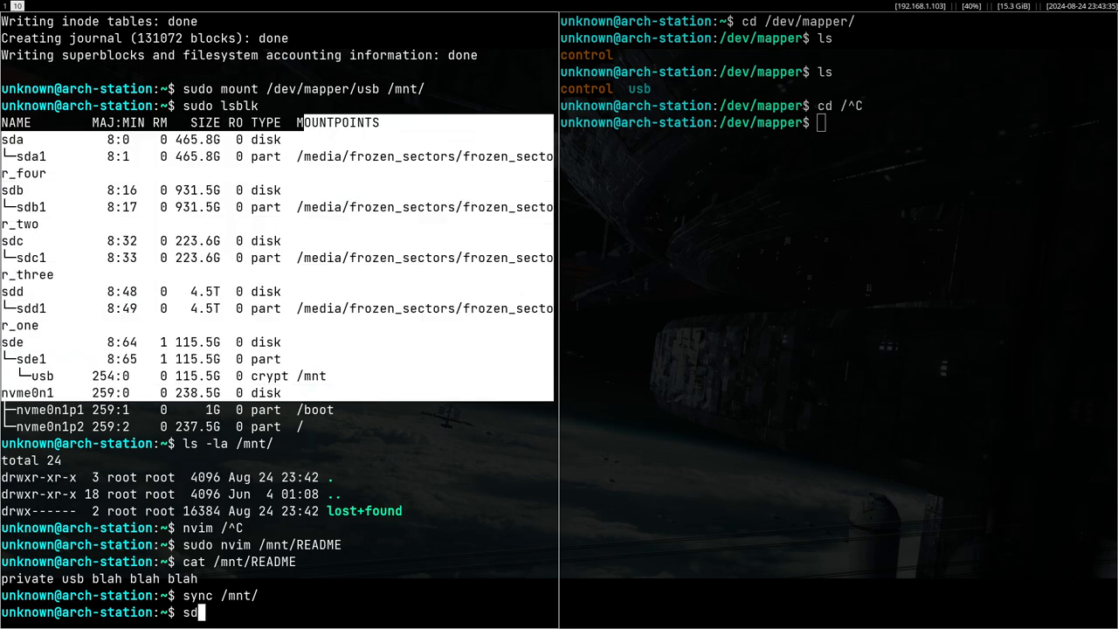
Unmount /mnt and close the usb mapping with sudo cryptsetup close usb
text(udo umount /mnt/)
text(sudo cryptsetup close)
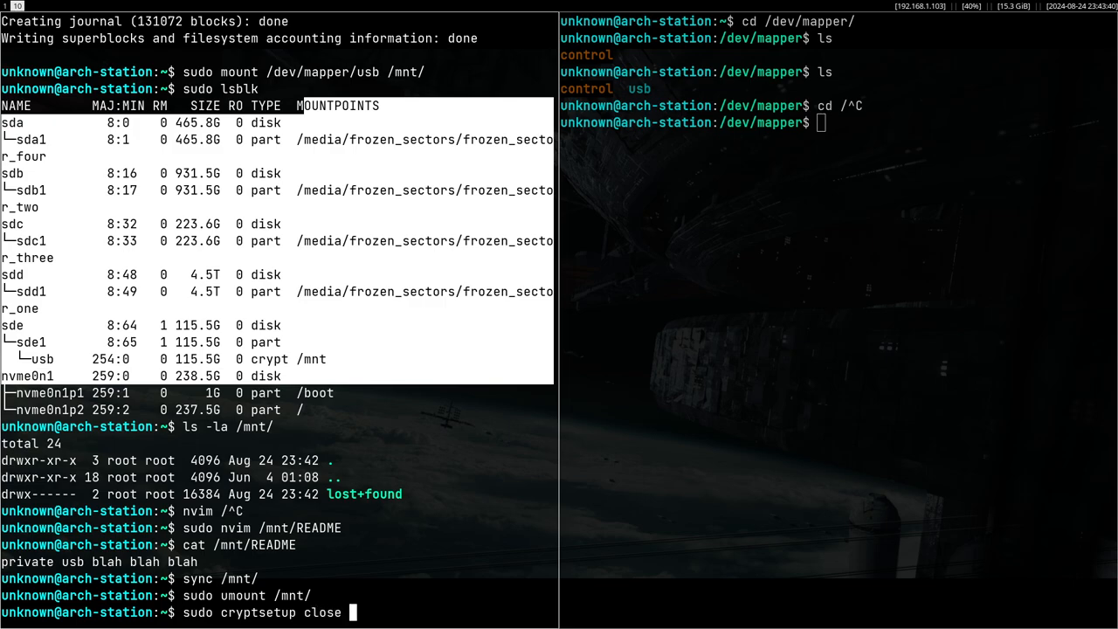
text(usb)
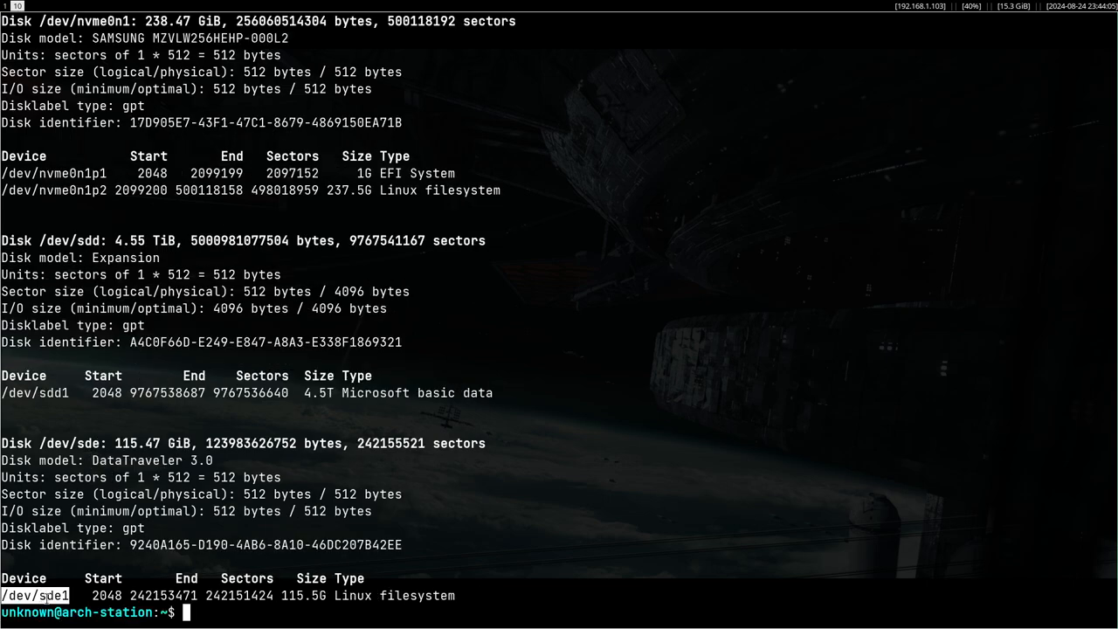
text(man cry)
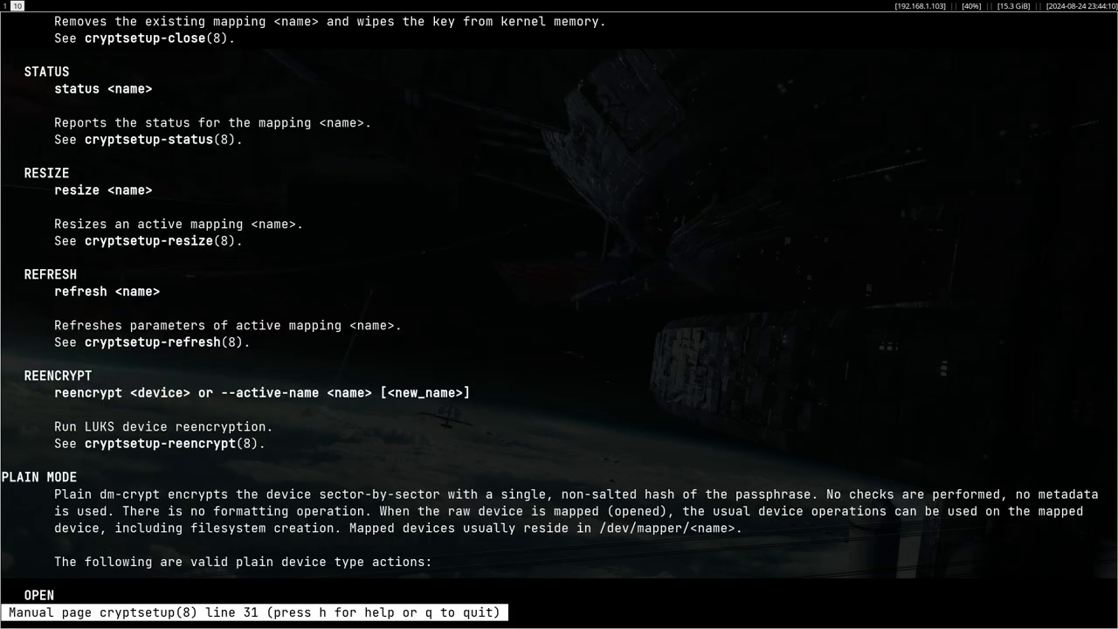
scroll(down, 3)
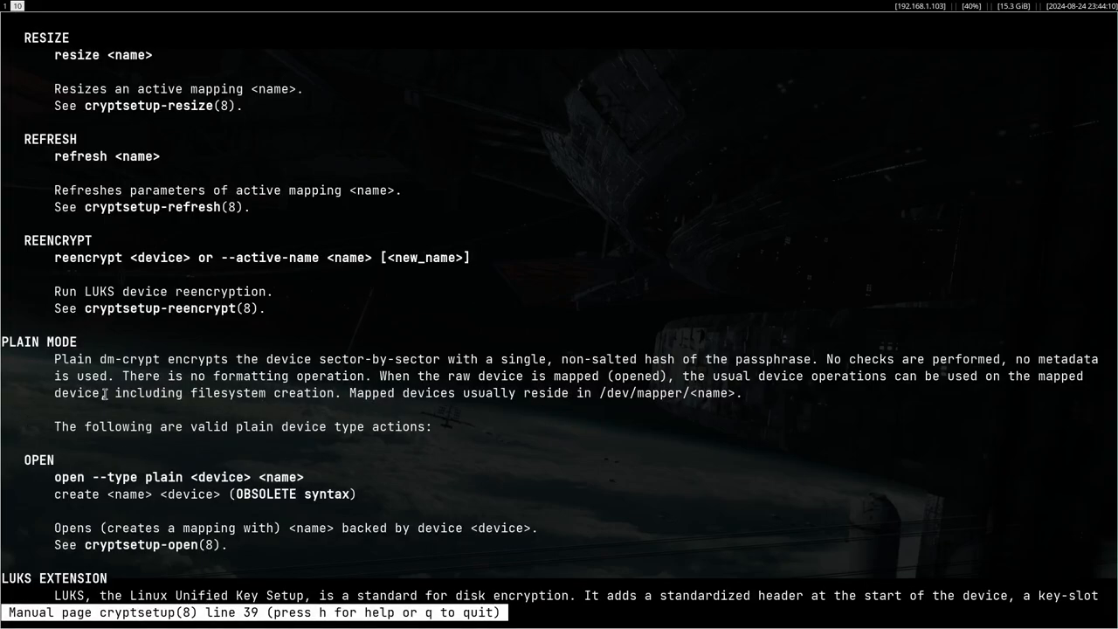
double_click(224, 290)
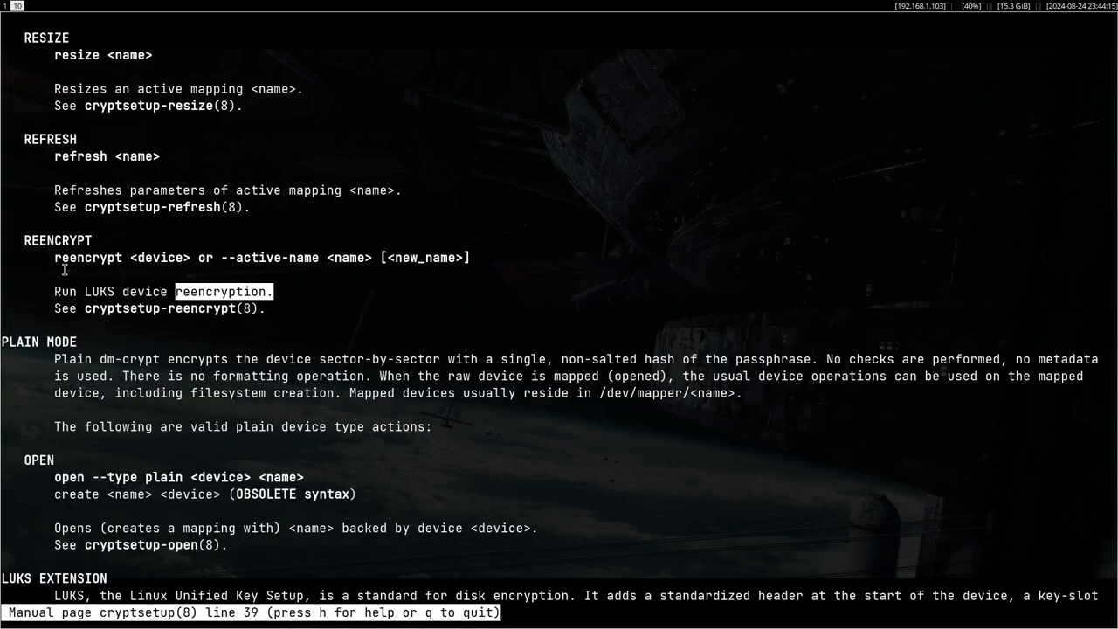
scroll(up, 3)
text(sudo cryptsetup)
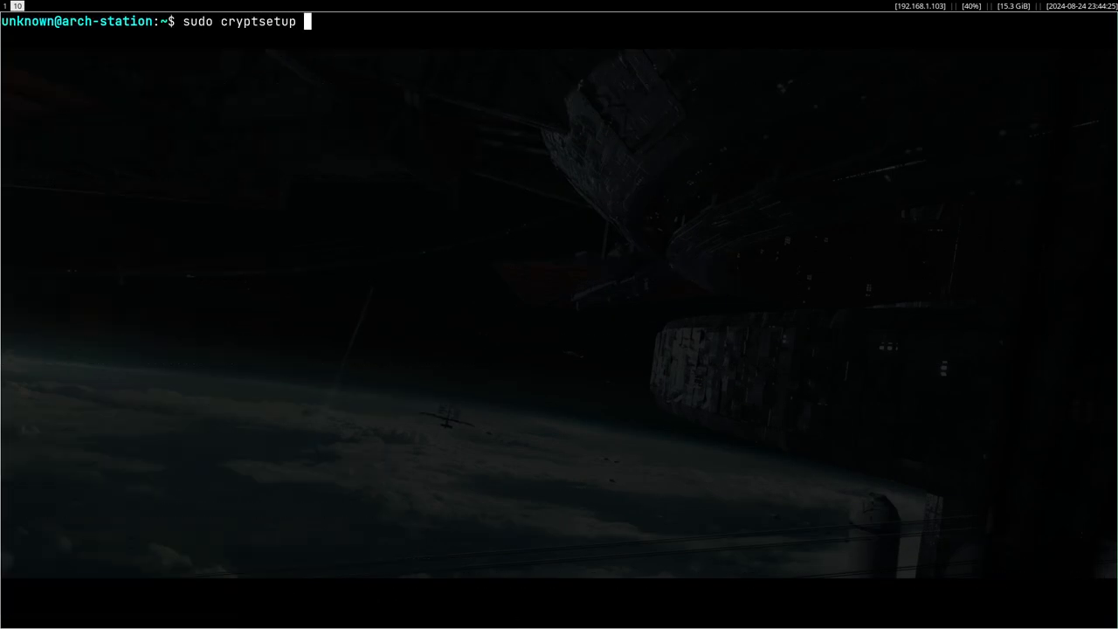
Dump the LUKS header of /dev/sde1 with luksDump and scroll through keyslots and digests
text(lu)
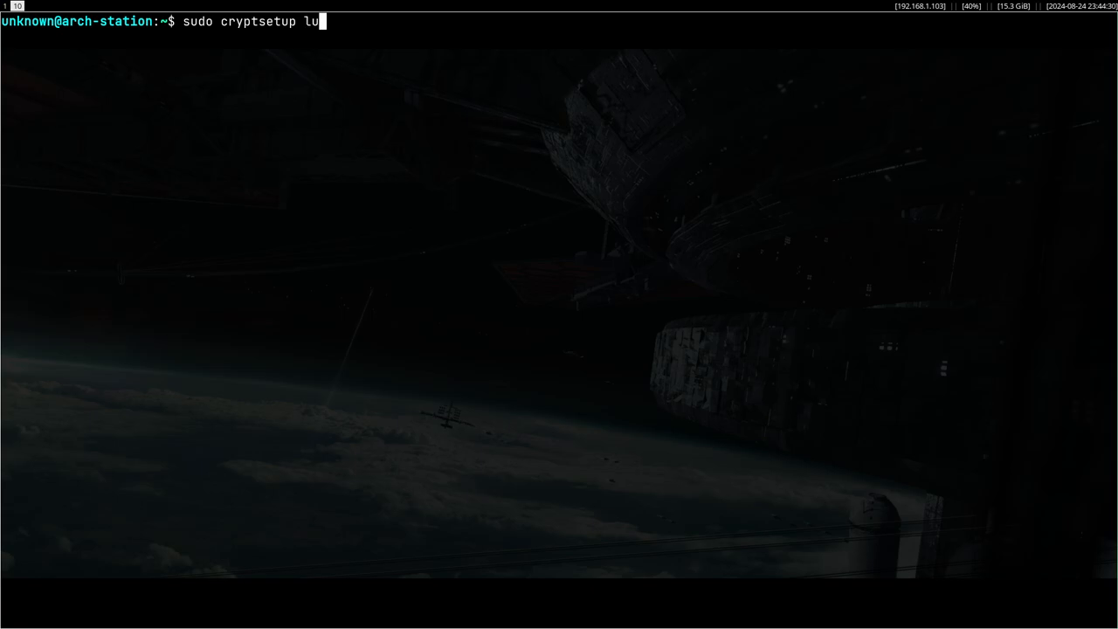
text(ksDump /dev/sde1)
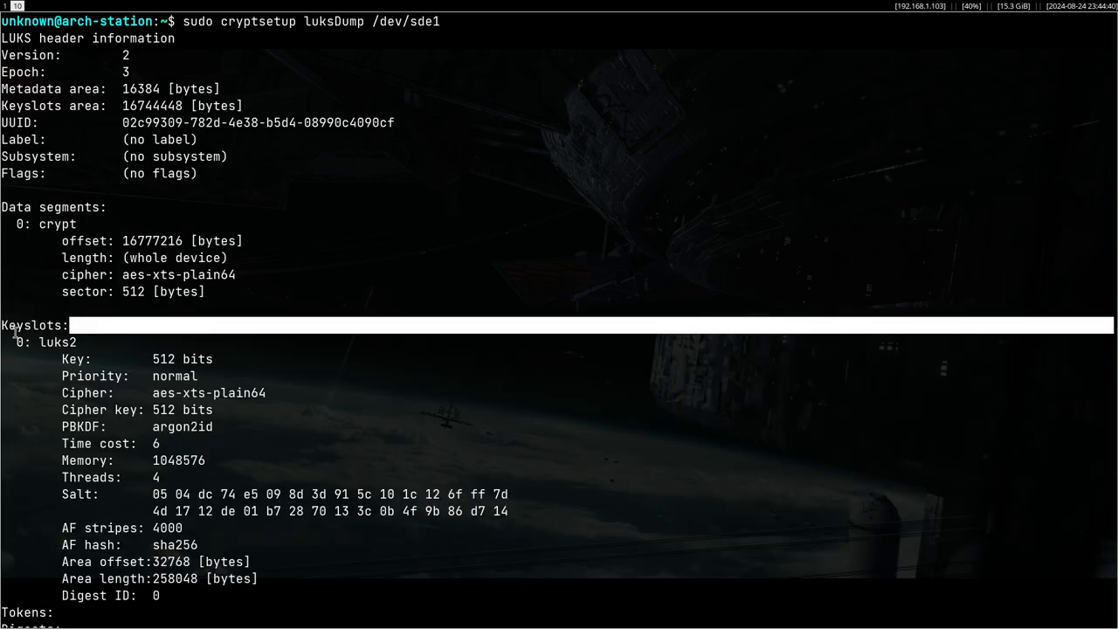
mouse_move(62, 346)
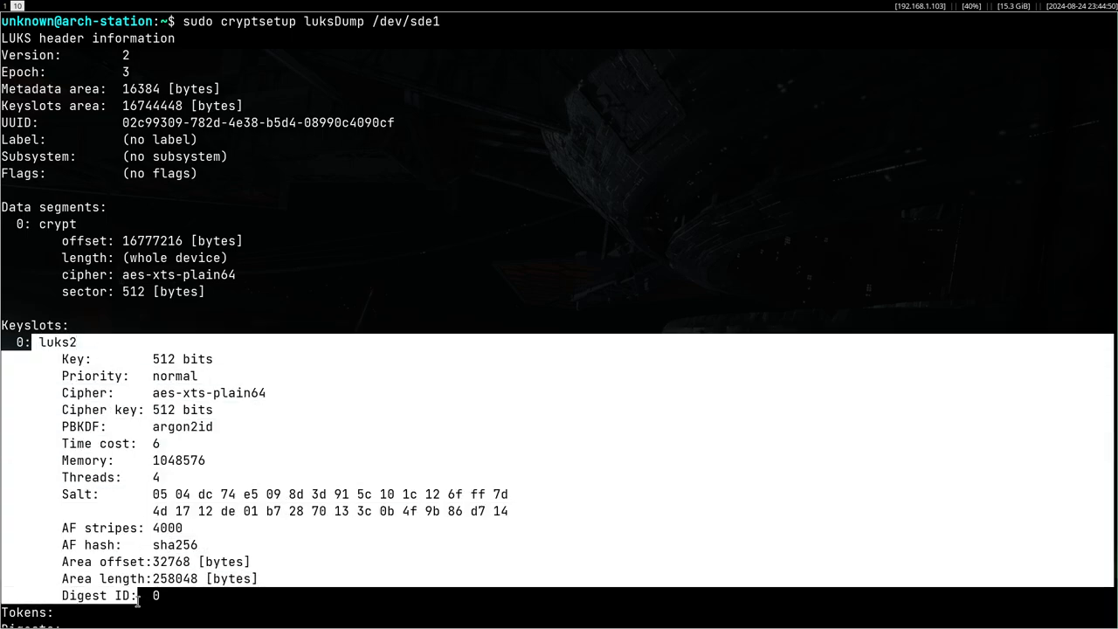
mouse_move(178, 594)
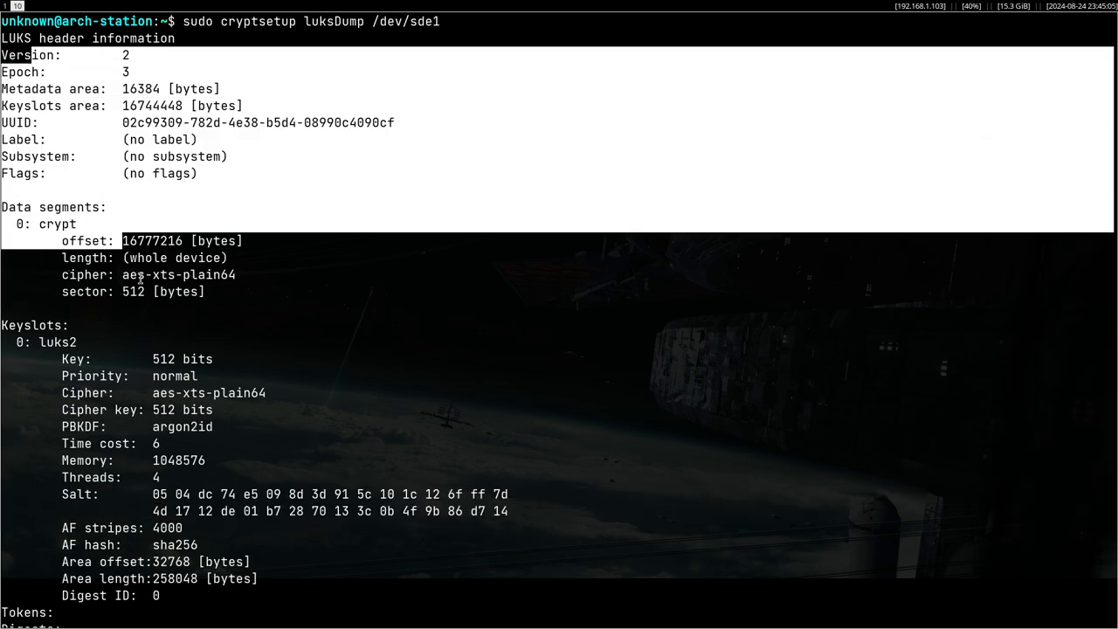
scroll(down, 3)
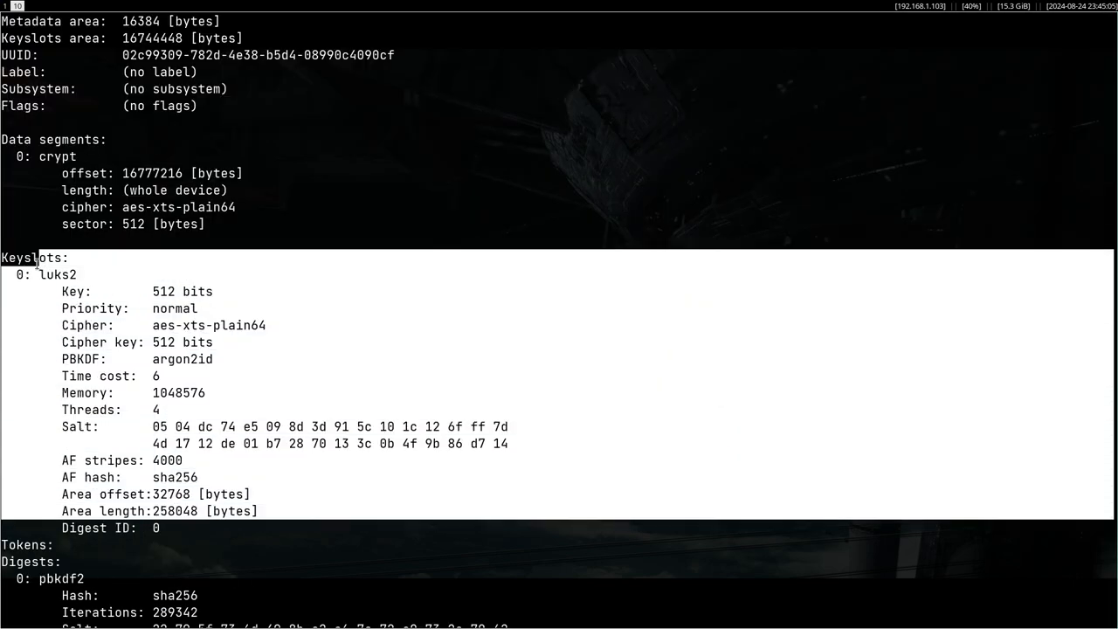
scroll(down, 3)
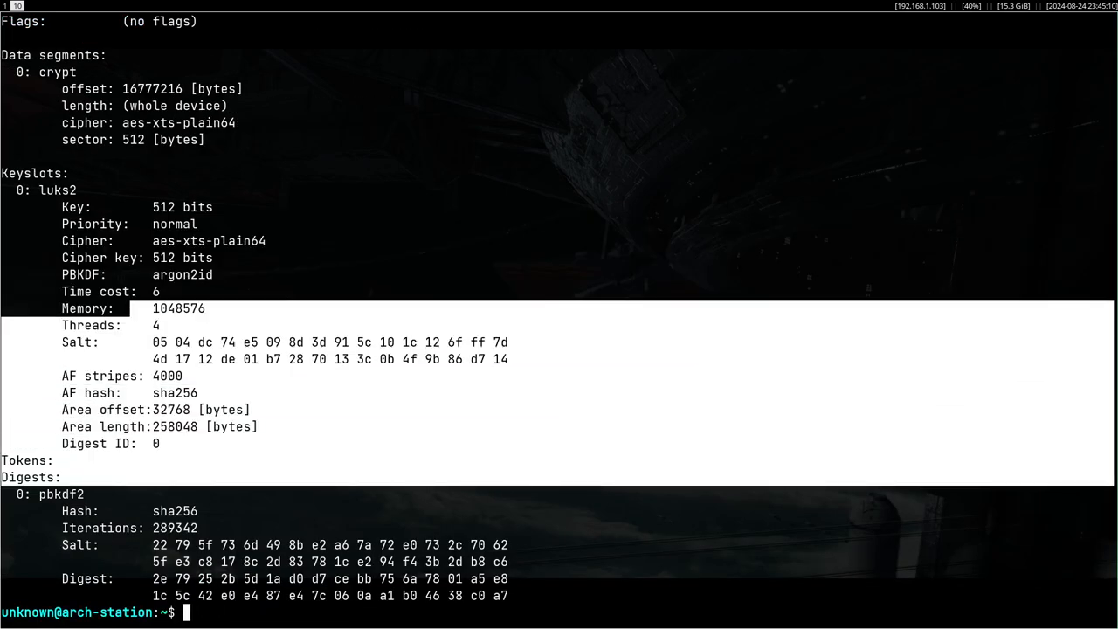
Add a second passphrase with sudo cryptsetup luksAddKey /dev/sde1, then reopen the cryptsetup manual
text(sudo cryptse)
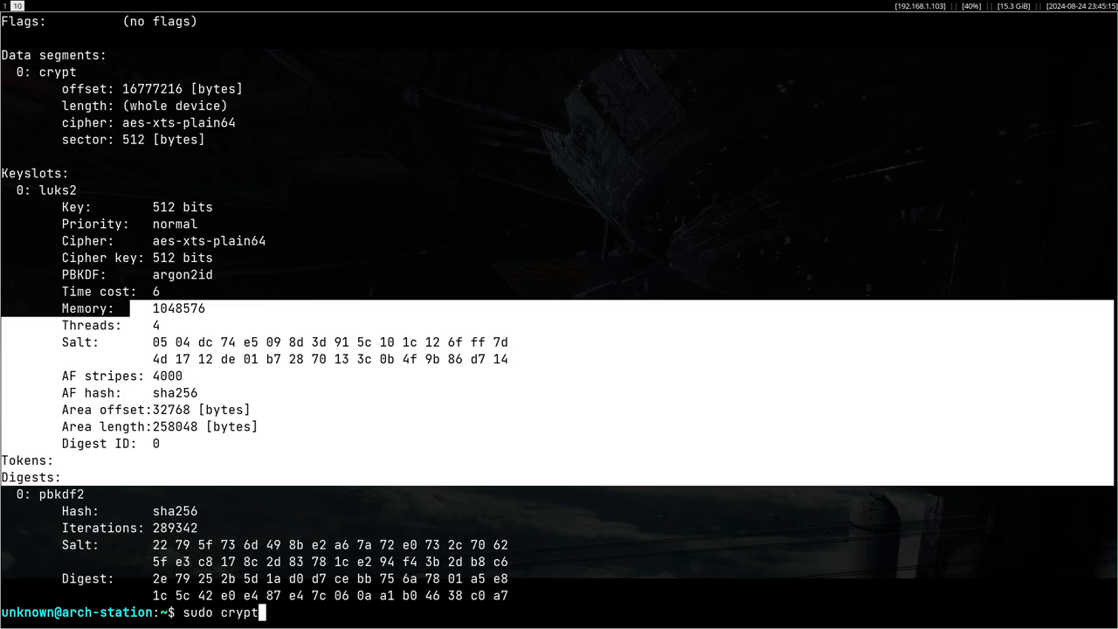
text(setup luksAddKeys)
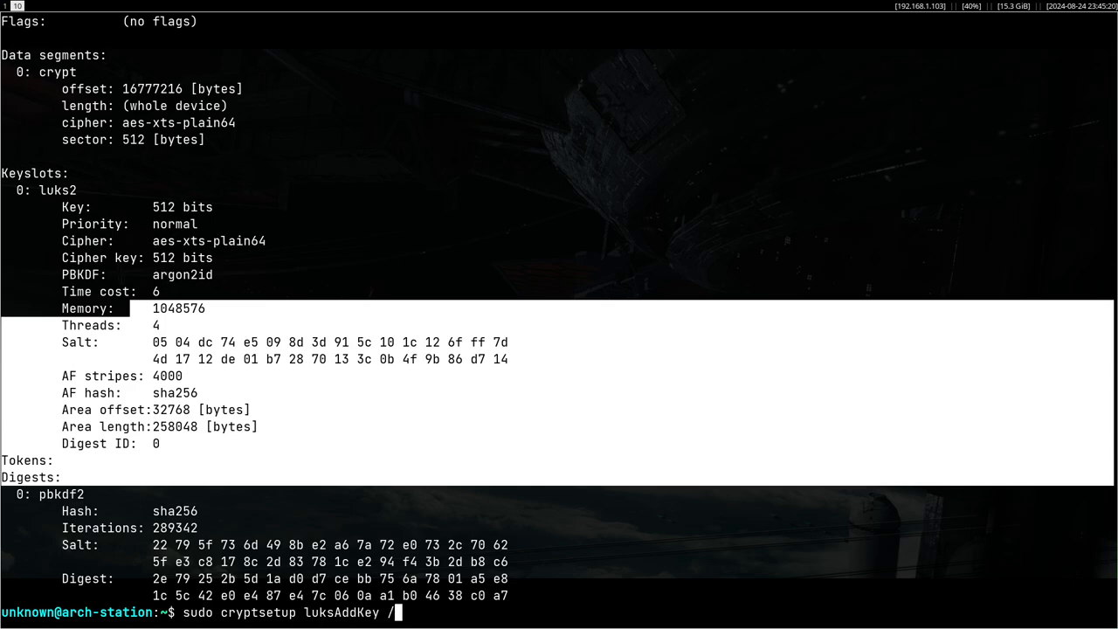
text(dev/sde1)
text(sudo)
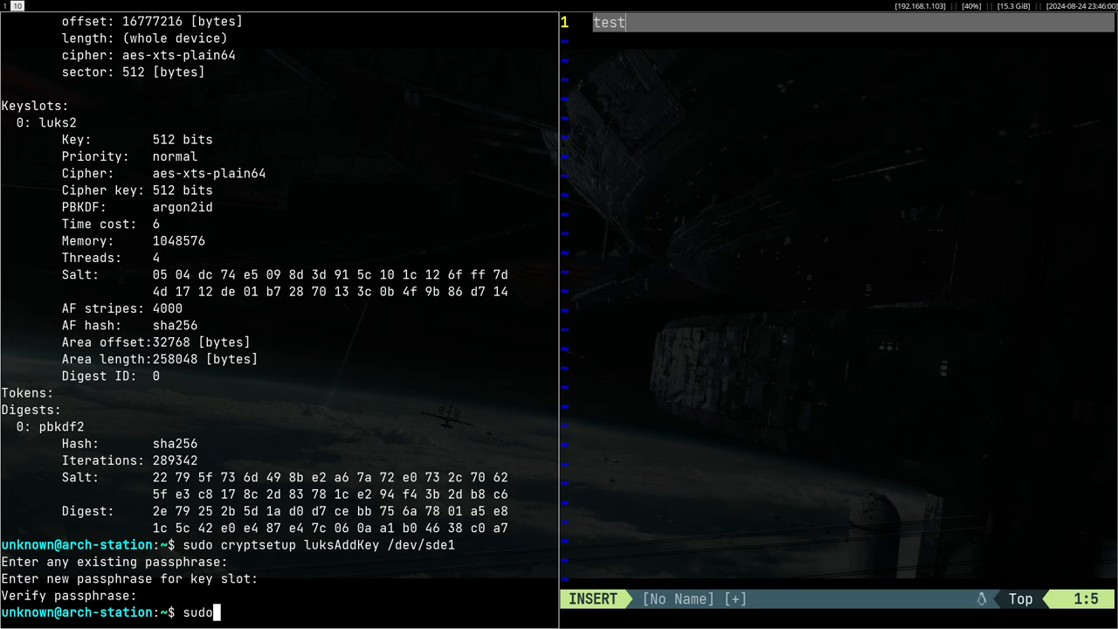
text(cryptsetup)
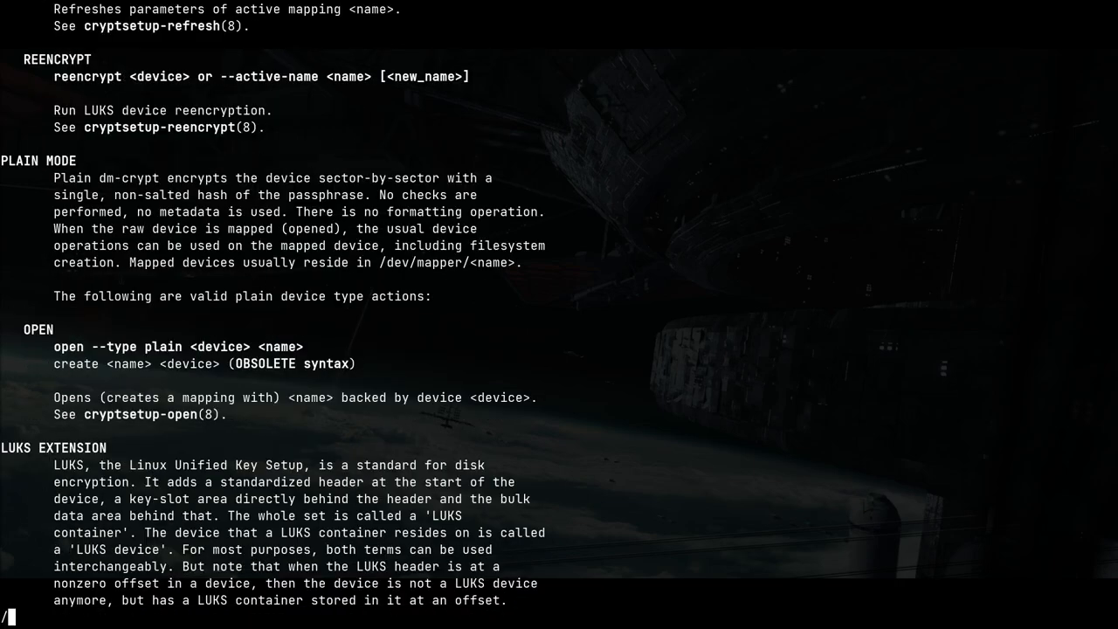
Search the manual for 'Add', quit it, and begin a new sudo cryptsetup luksA... command
text(Add)
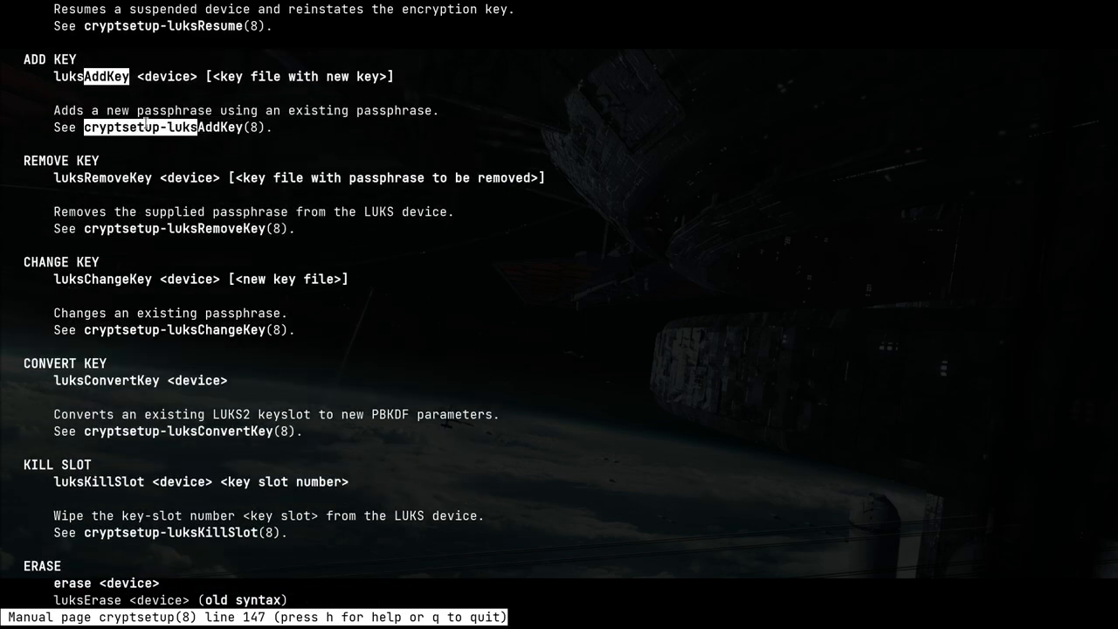
key(q)
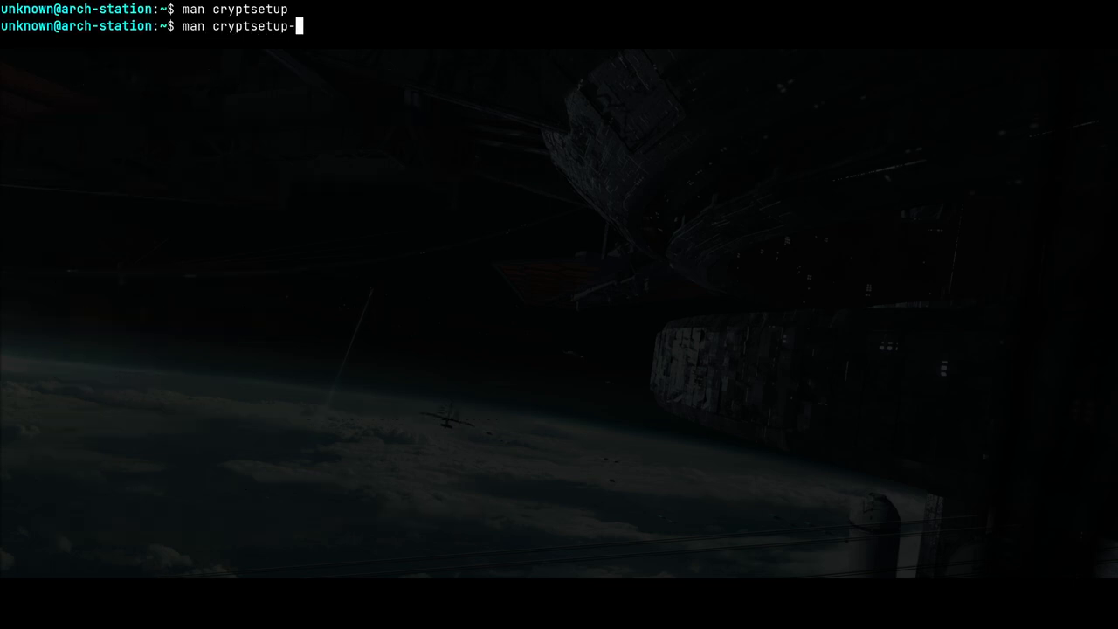
text(luksAddKey /dev/sde1)
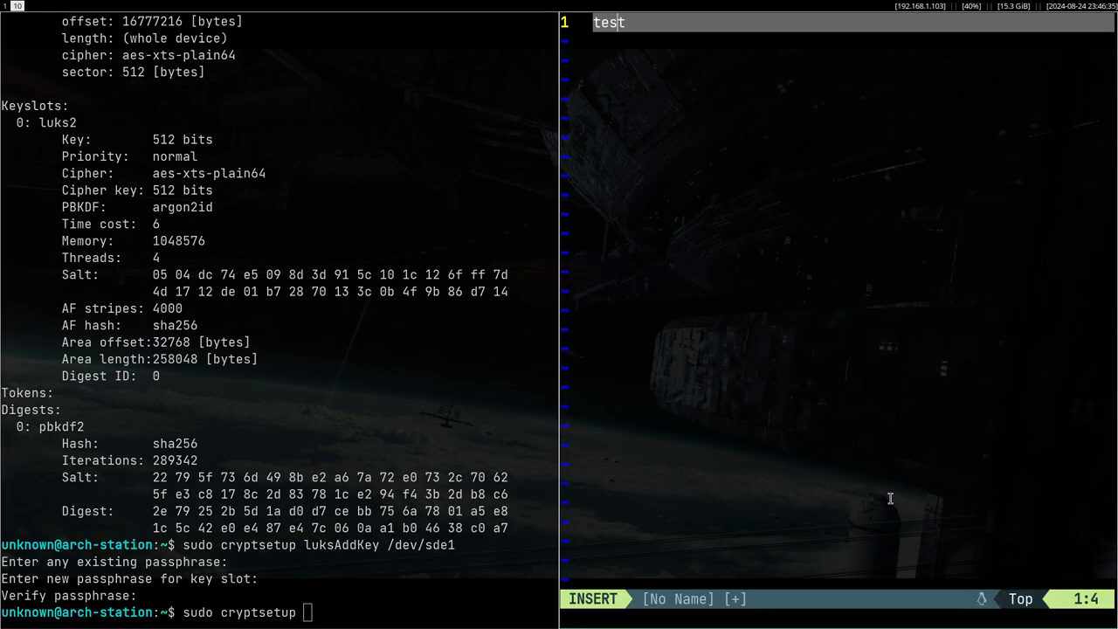
Unlock /dev/sde1 as 'usb', mount /dev/mapper/usb on /mnt and read its README
key(ctrl+c)
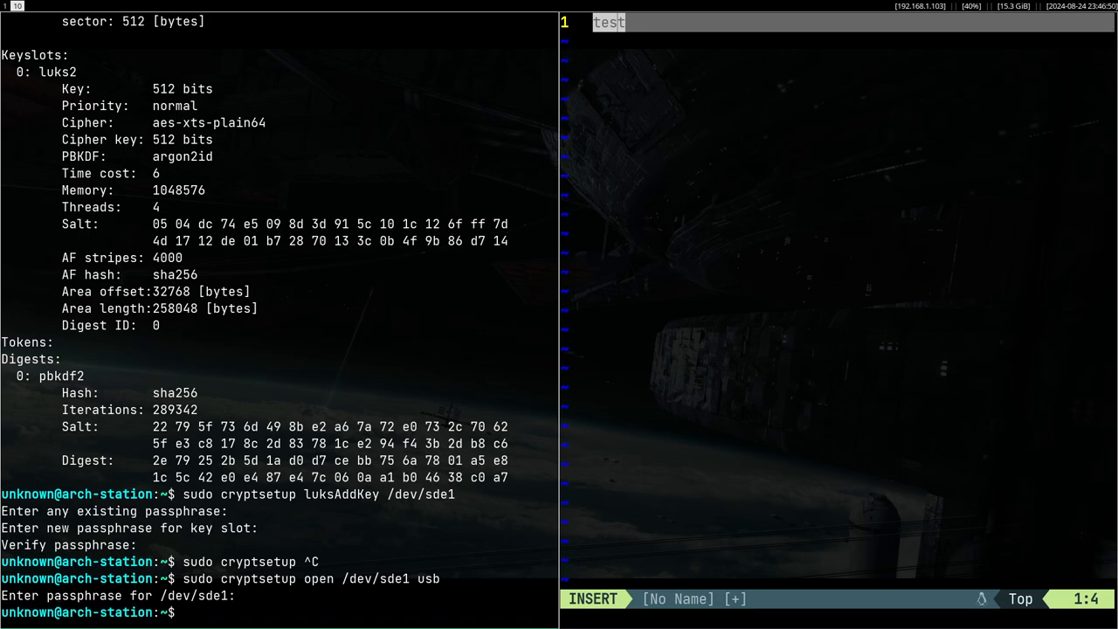
text(sud)
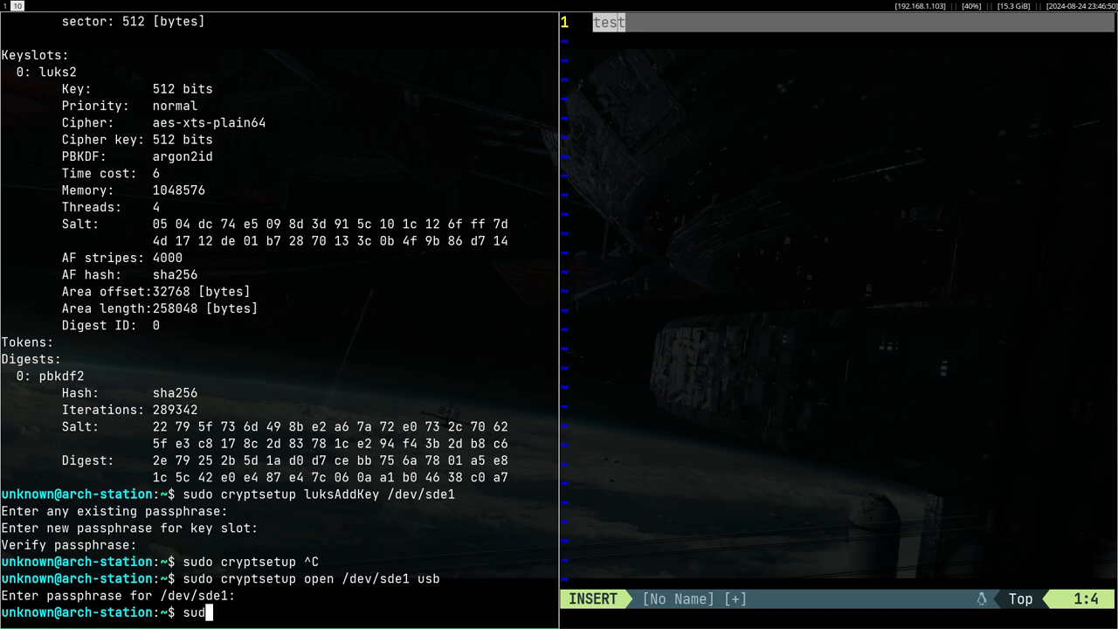
text(ls -la /mnt)
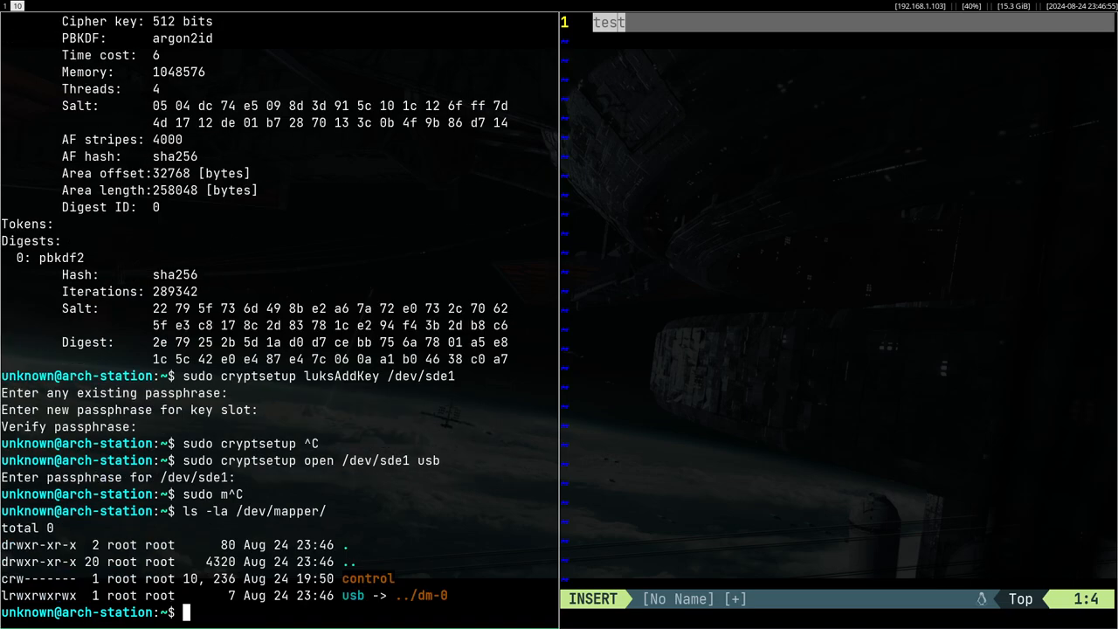
text(sudo moutn /dev/mapper/usb /mnt/)
text(cat /mm)
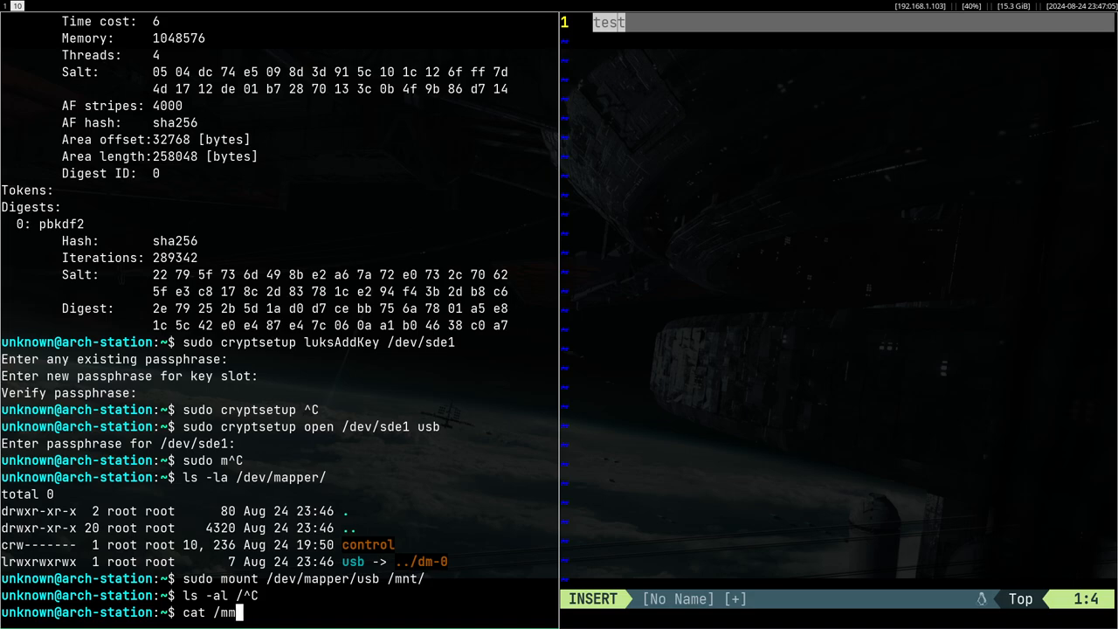
text(nt/README)
key(Return)
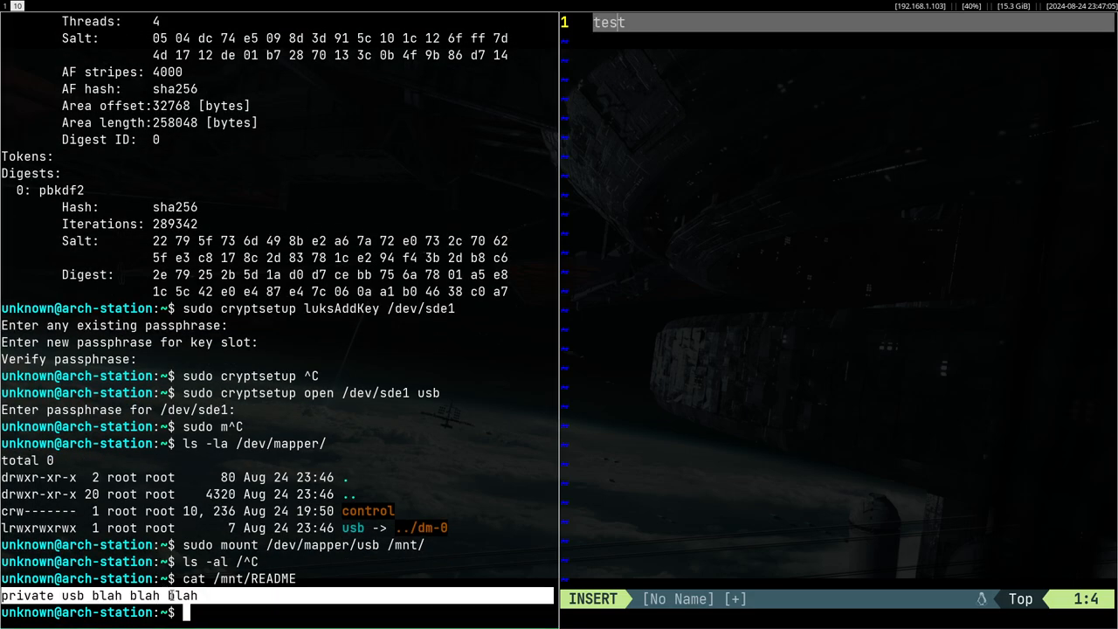
Unmount /mnt and close the usb mapping again
text(sudo umount /mnt/)
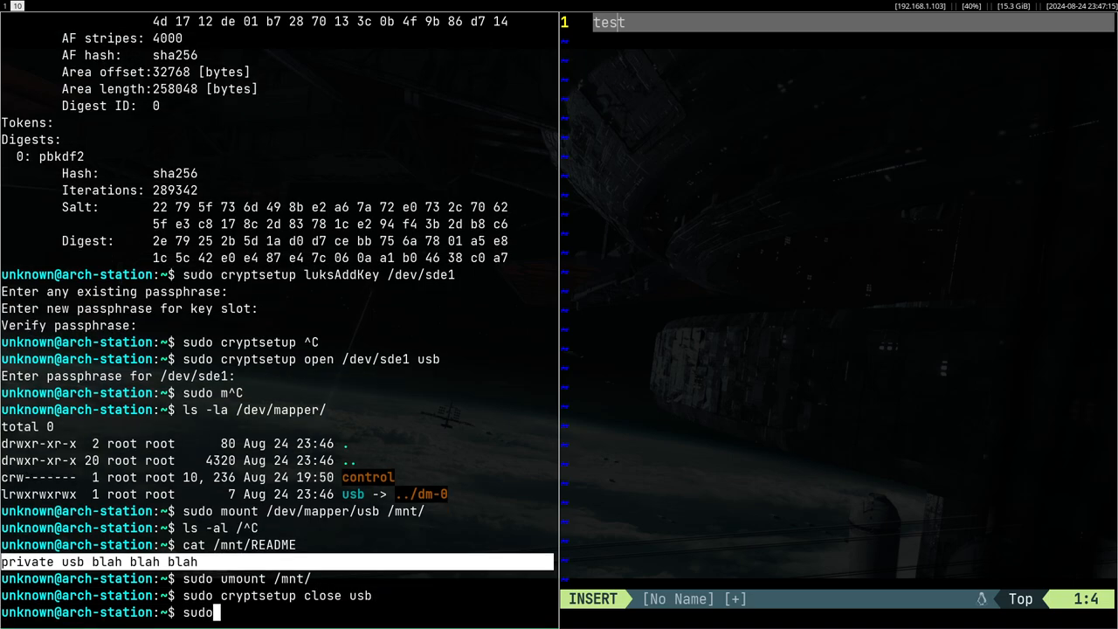
Dump the LUKS header of /dev/sde1 with luksDump and review key slots 0 and 1
text(cryptsetup luksDump /dev/s)
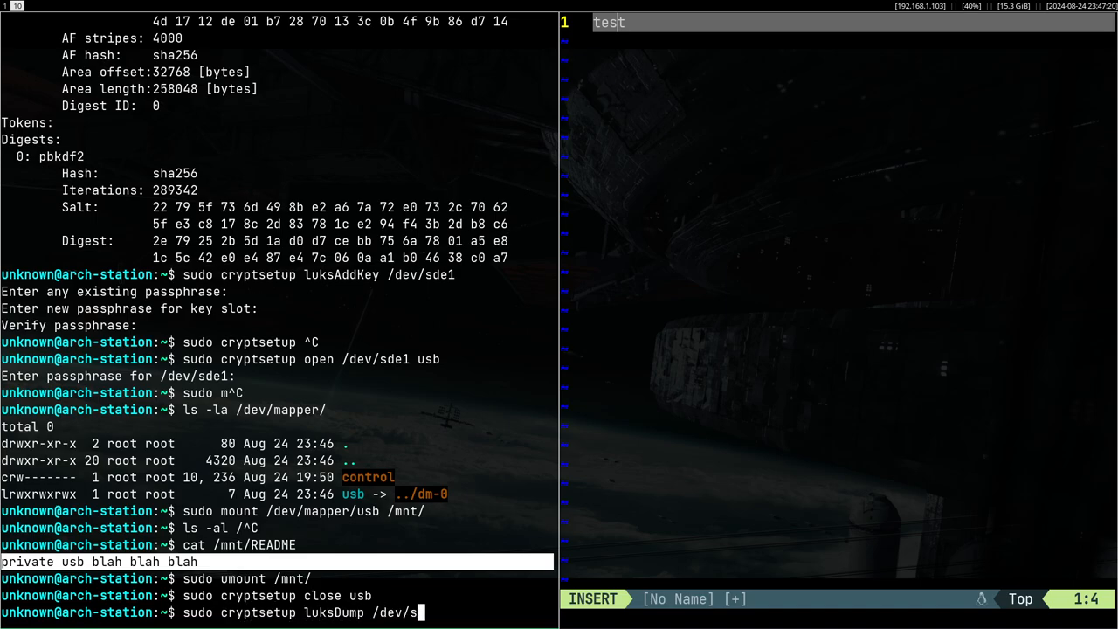
key(Return)
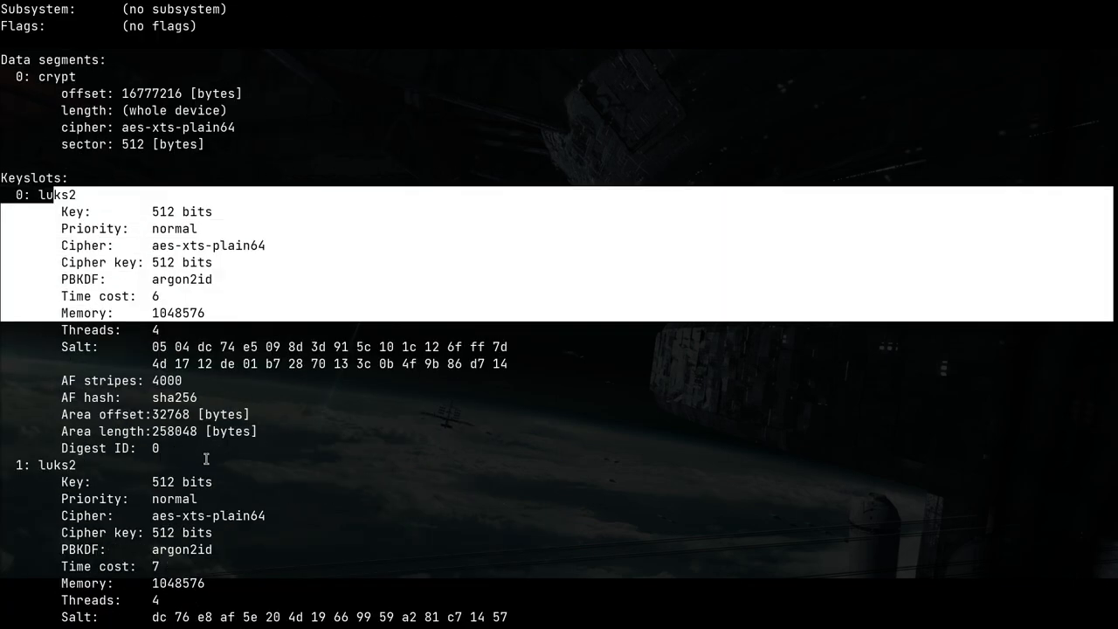
scroll(down, 3)
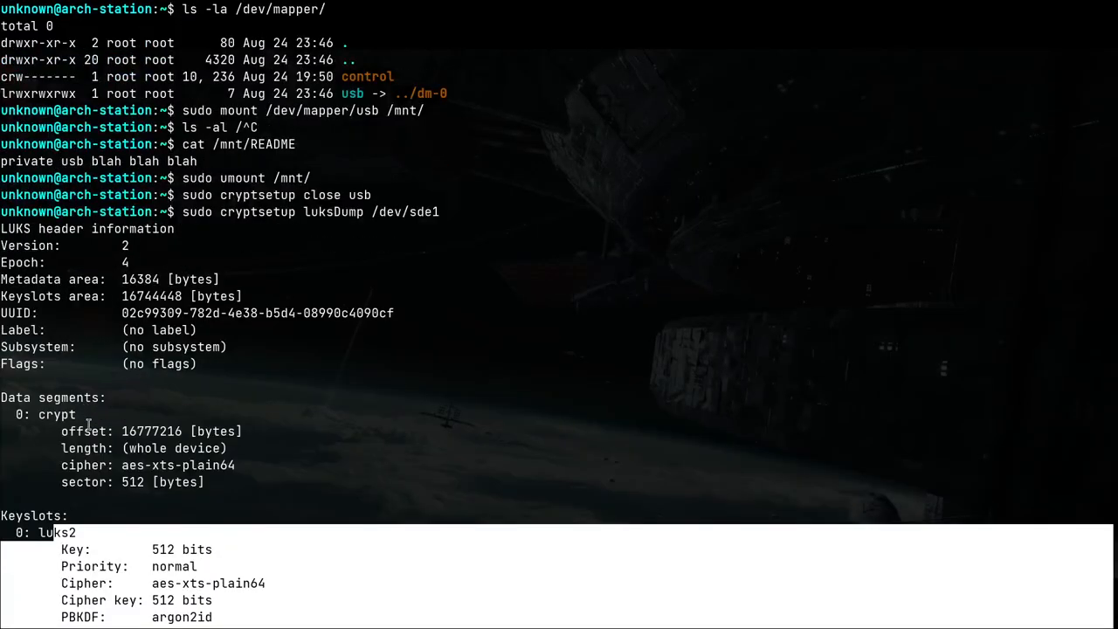
scroll(down, 3)
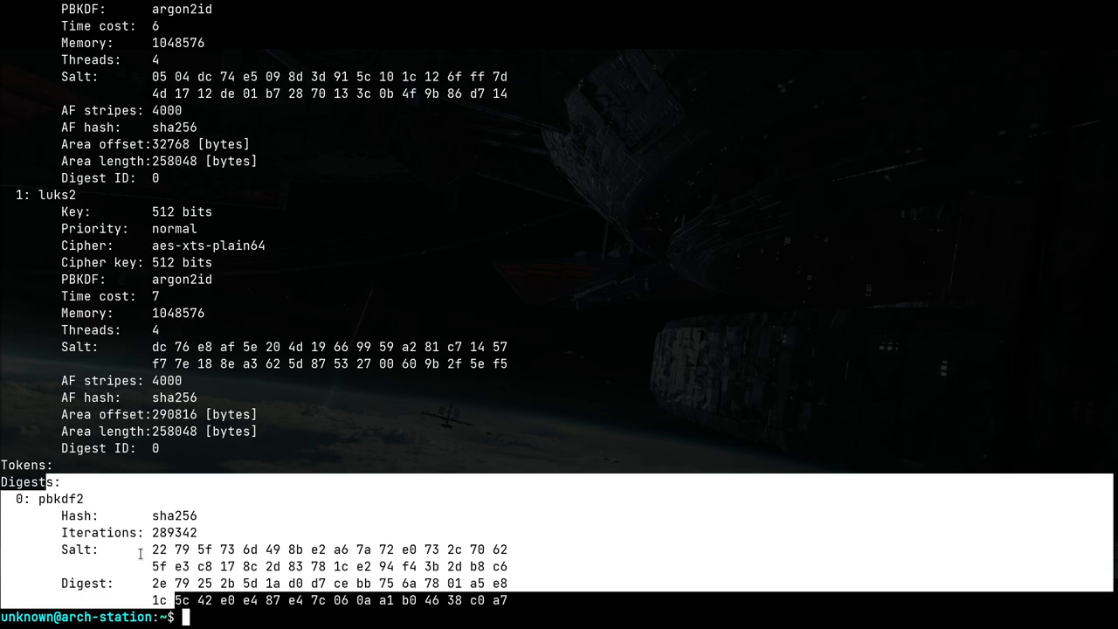
mouse_move(166, 538)
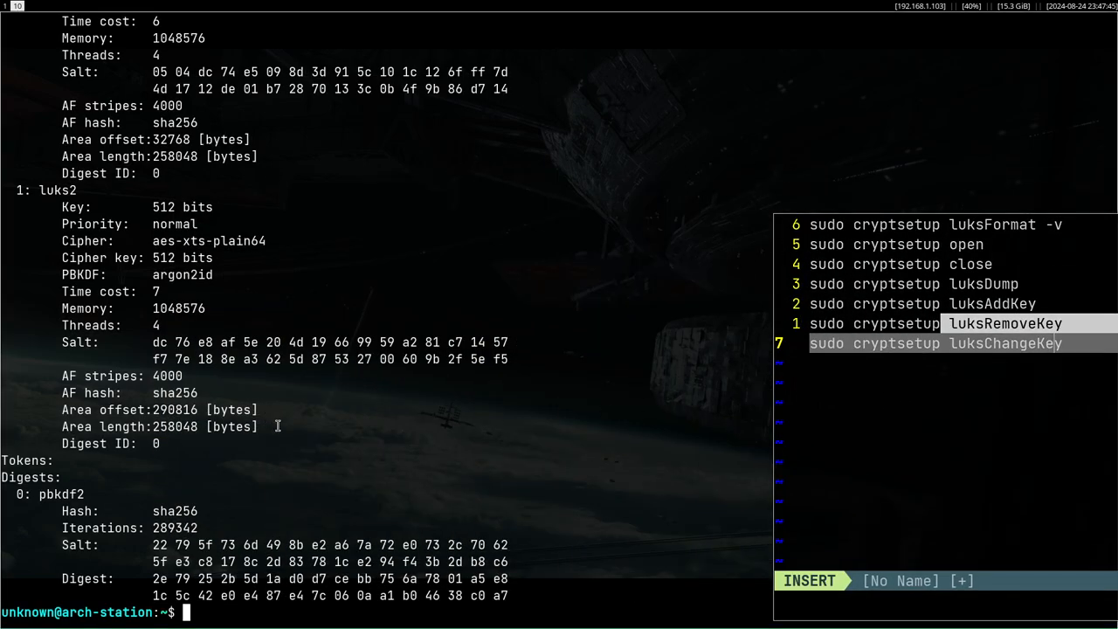
Remove the second passphrase from /dev/sde1 with luksRemoveKey
text(sudo cryptsetup)
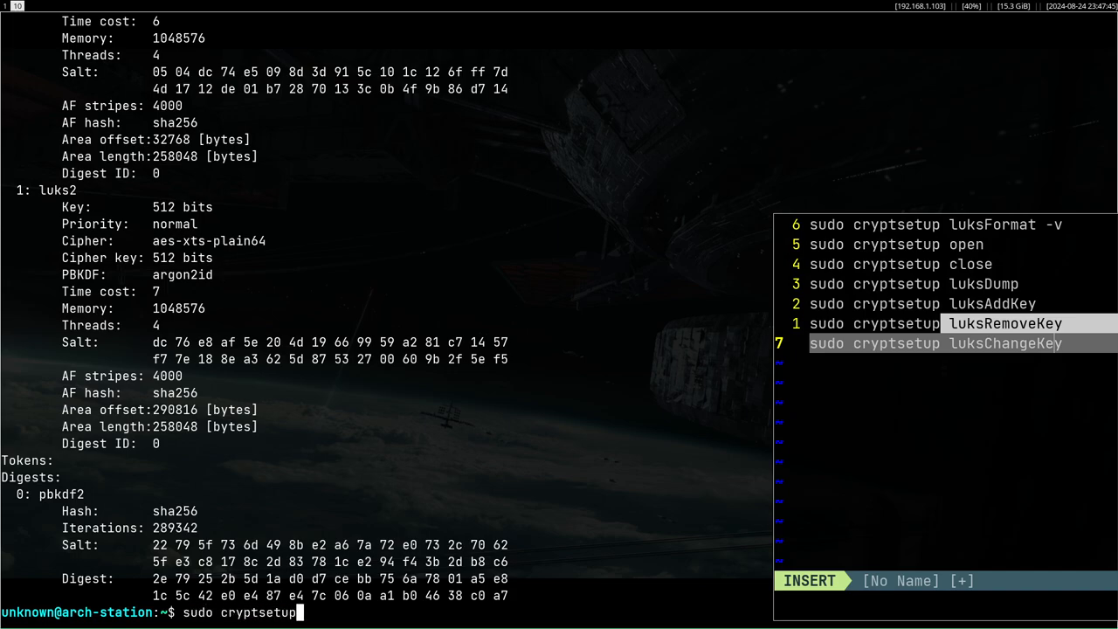
text(luksRemove)
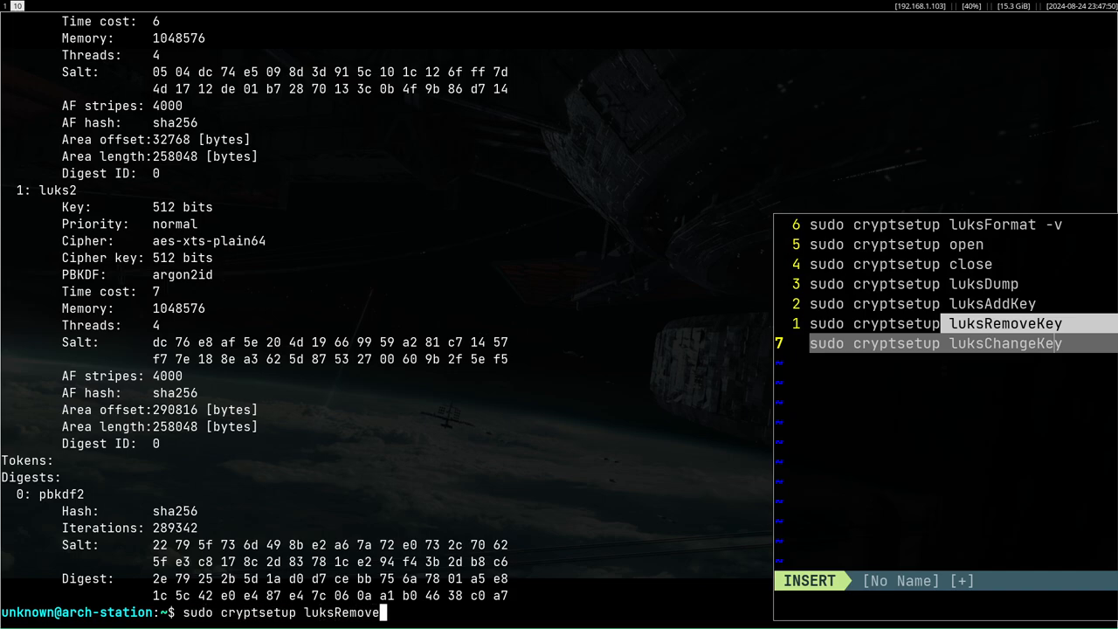
key(Enter)
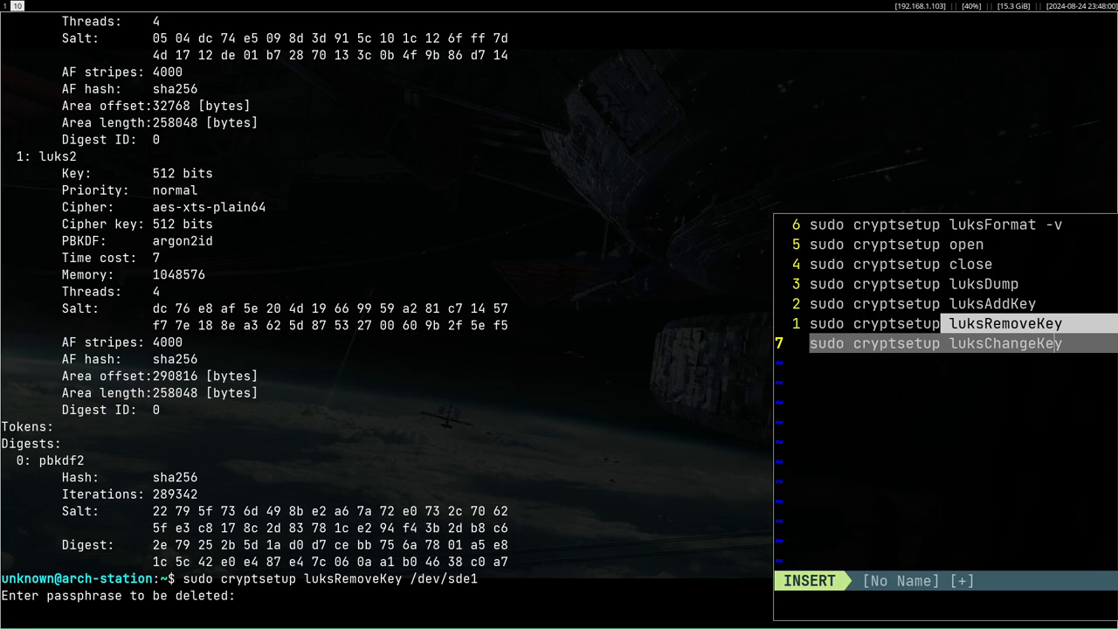
Verify with luksDump /dev/sde1 that only key slot 0 remains, then search for the cryptsetup manual
text(sudo cryptsetup luksDump /dev/sde1)
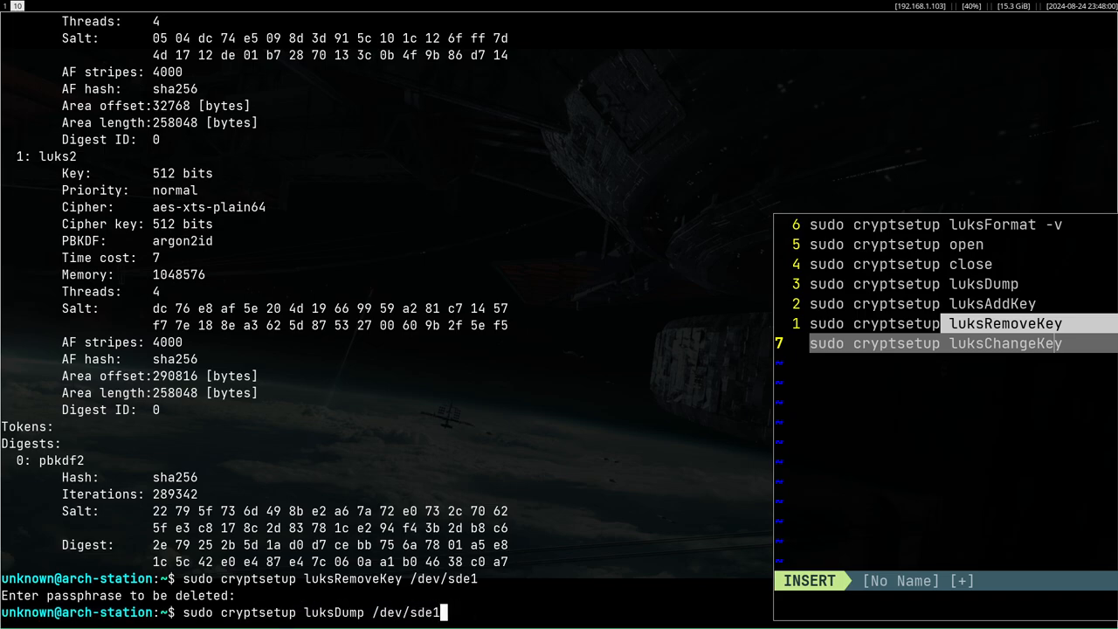
key(Enter)
text(man)
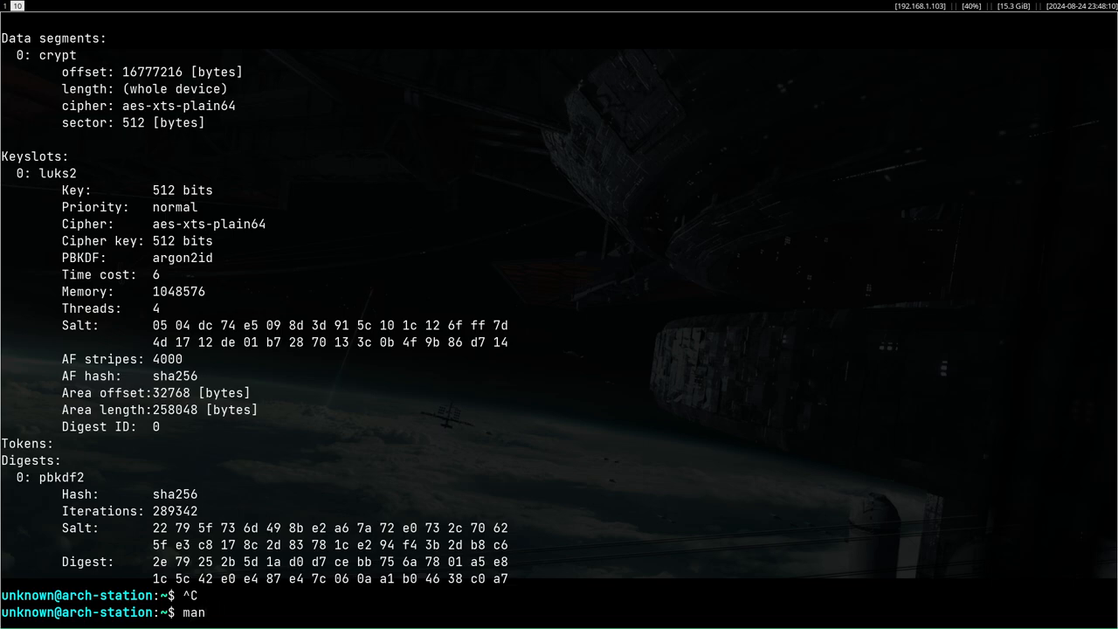
text(cryptsetup manual)
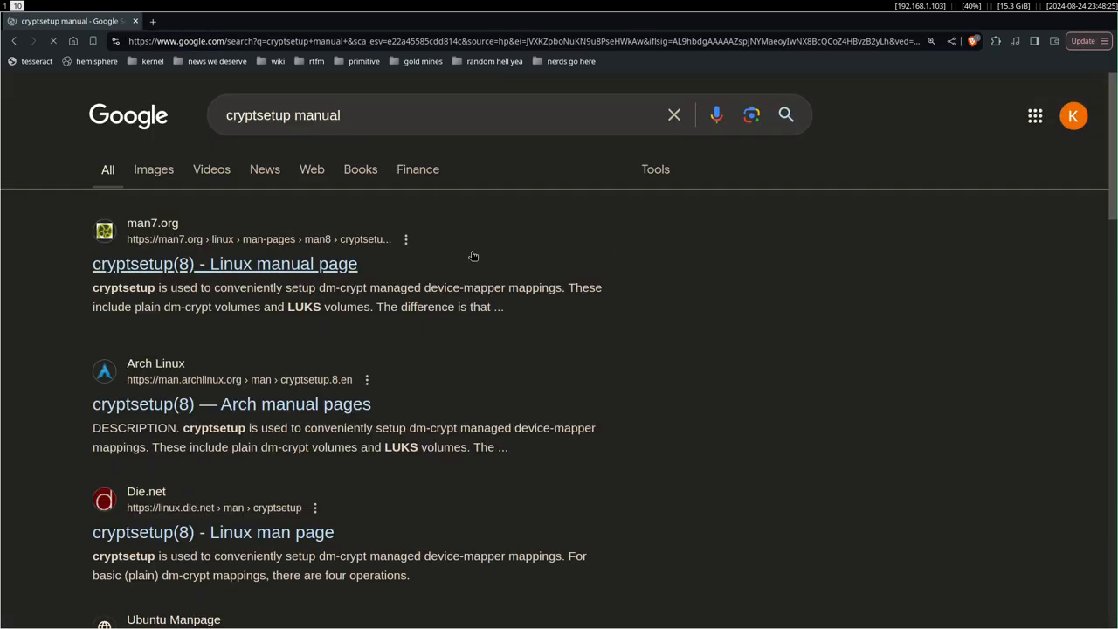
Read the man7.org cryptsetup(8) manual's list of actions down to the FileVault2 and OPAL sections
click(224, 262)
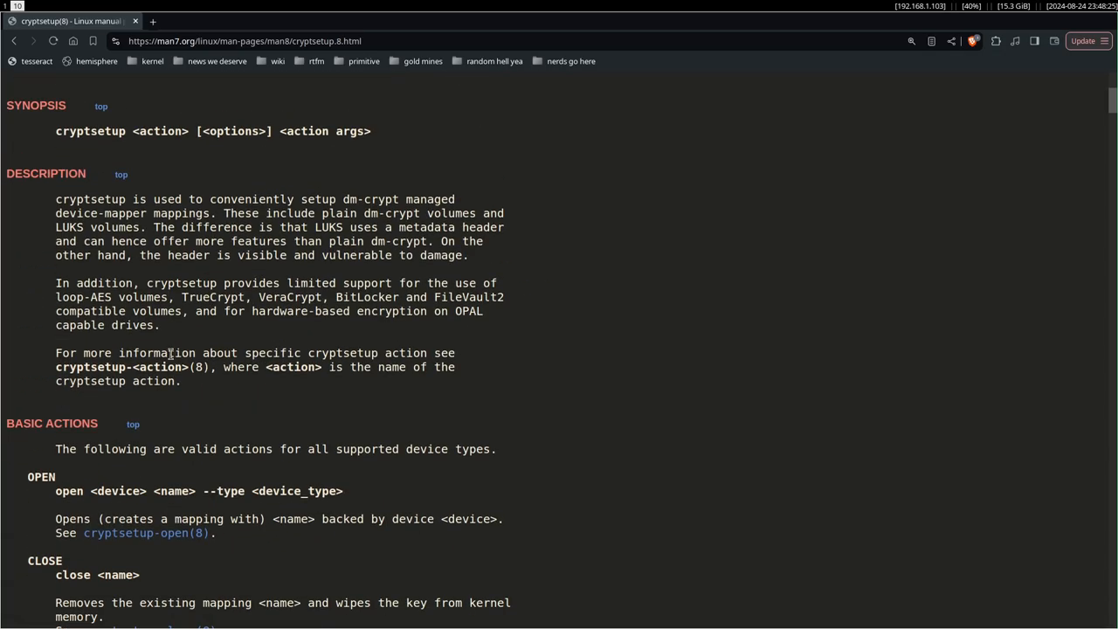
scroll(down, 3)
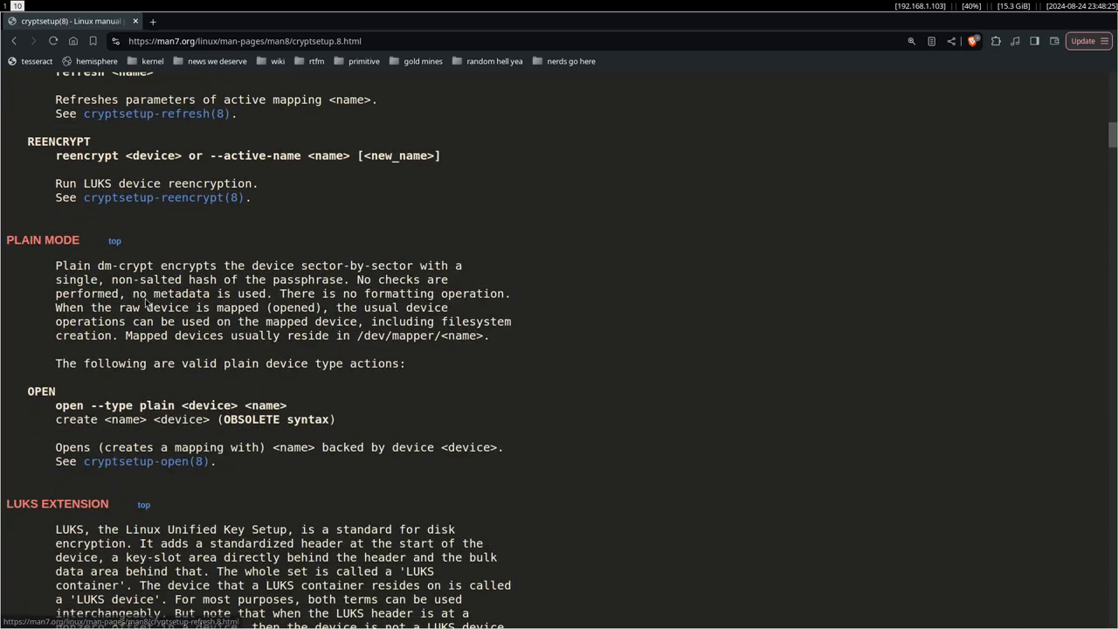
scroll(down, 3)
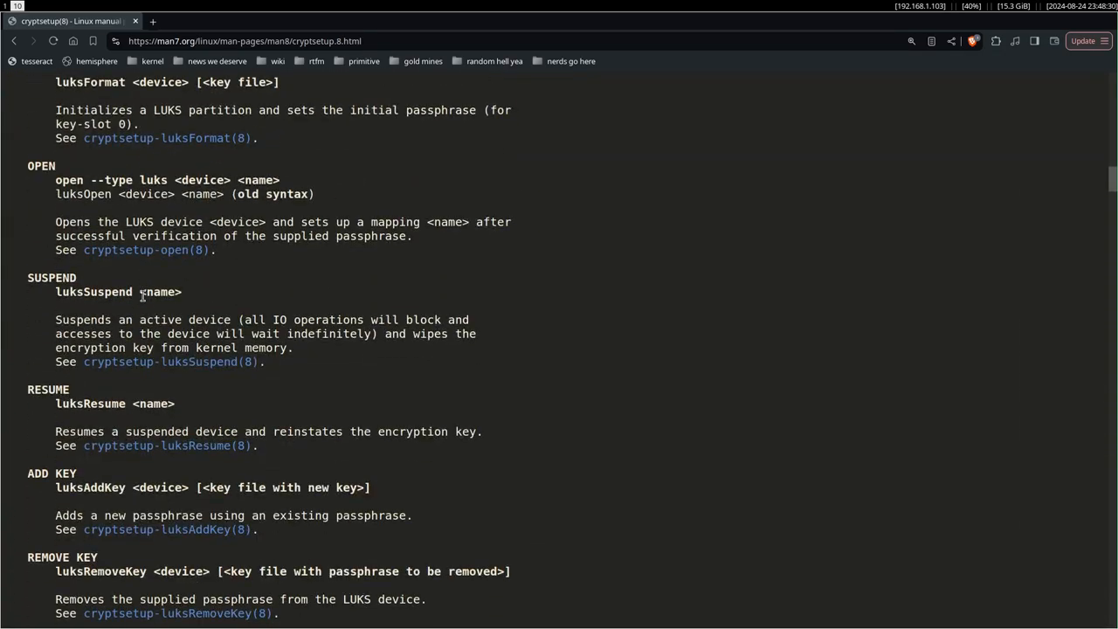
scroll(down, 3)
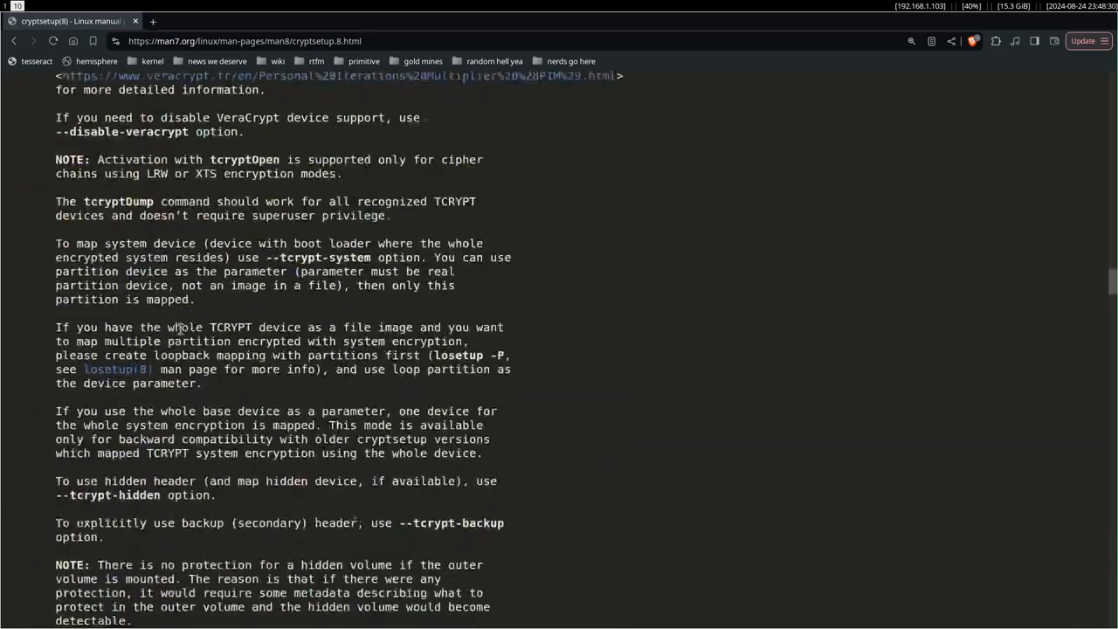
scroll(down, 3)
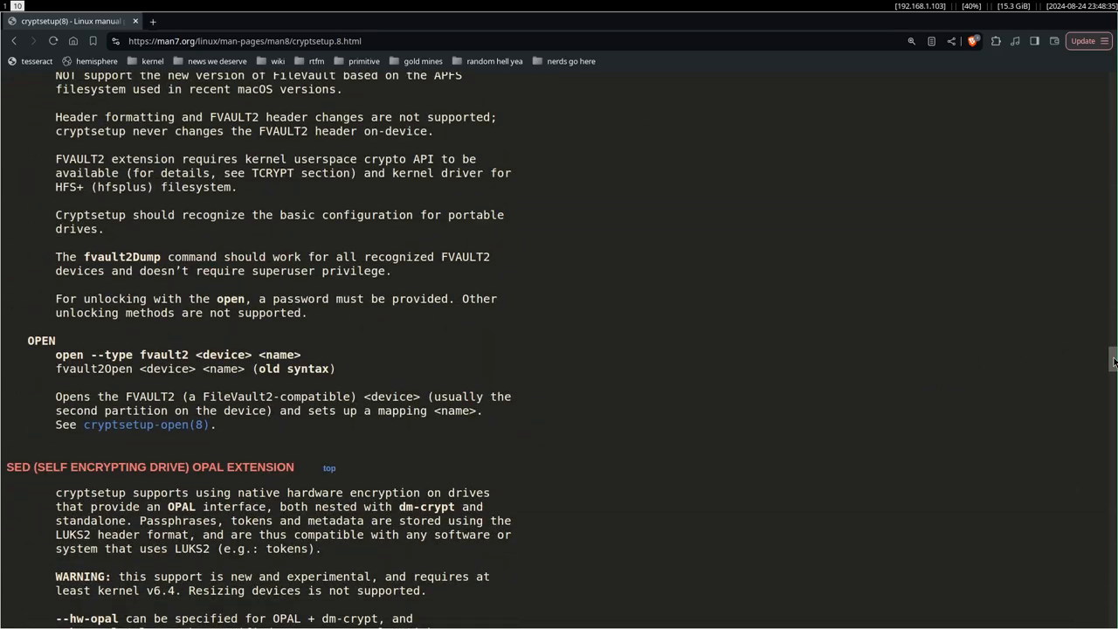